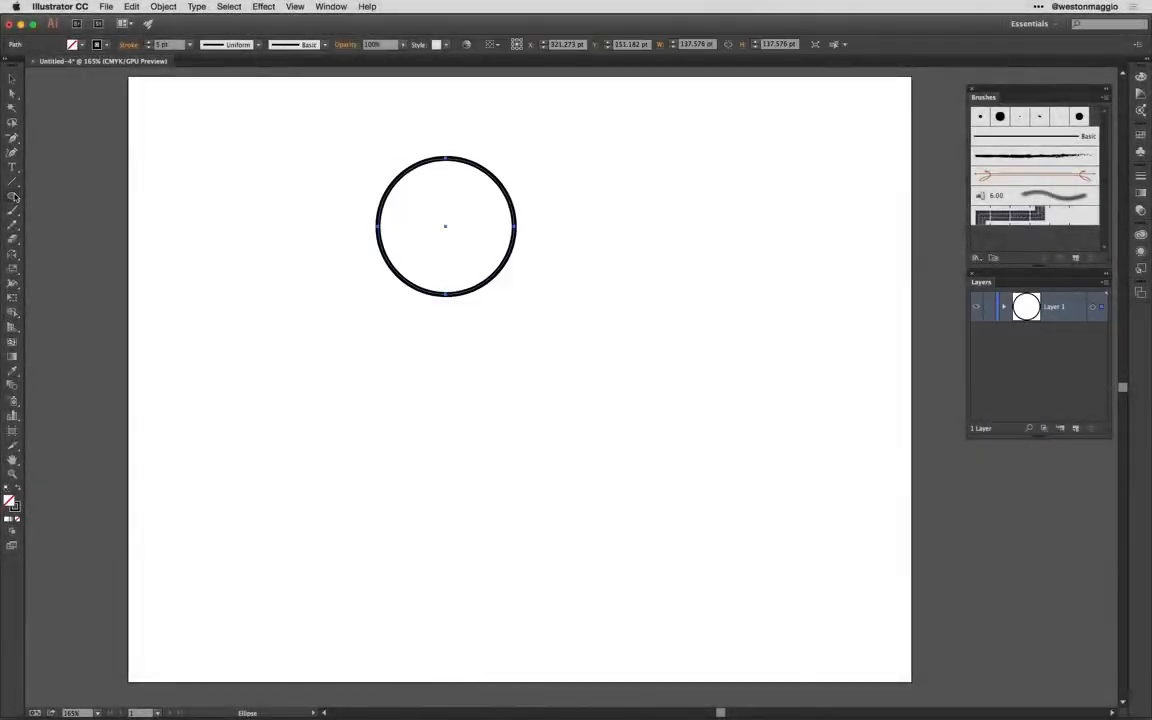
Draw a small thin-outlined circle near the top-left of the new document.
drag(377, 310, 495, 508)
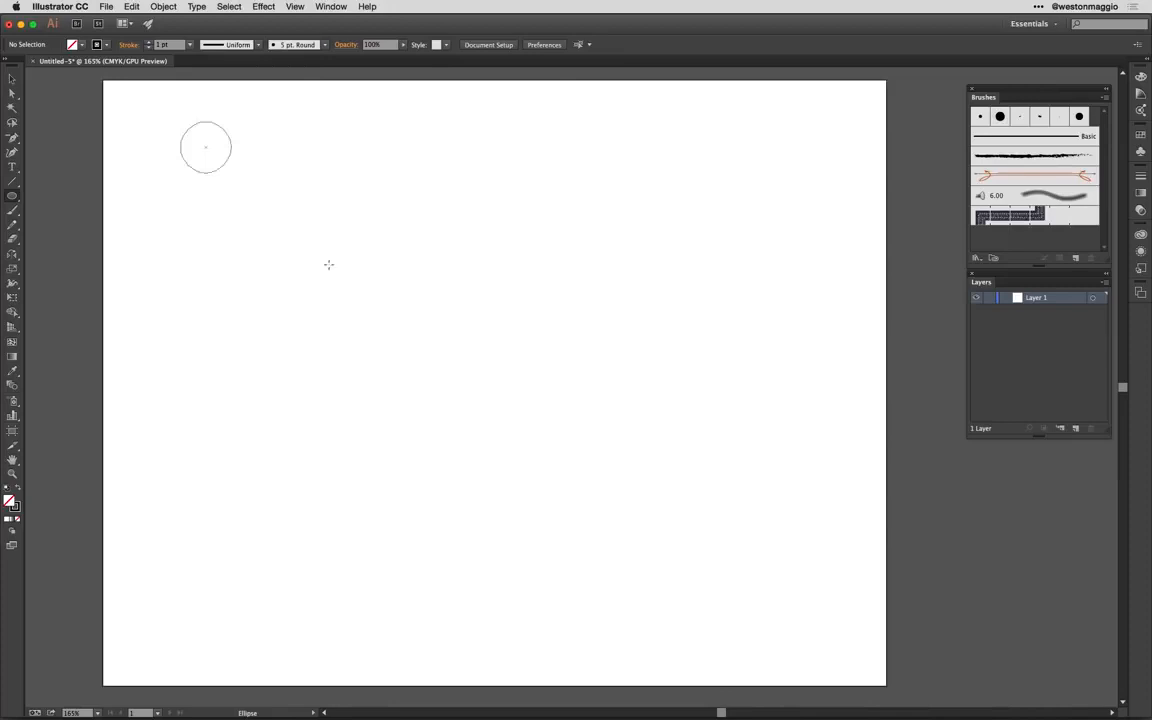
Draw a rectangle beside the circle with the Rectangle tool, then deselect the shapes.
click(13, 195)
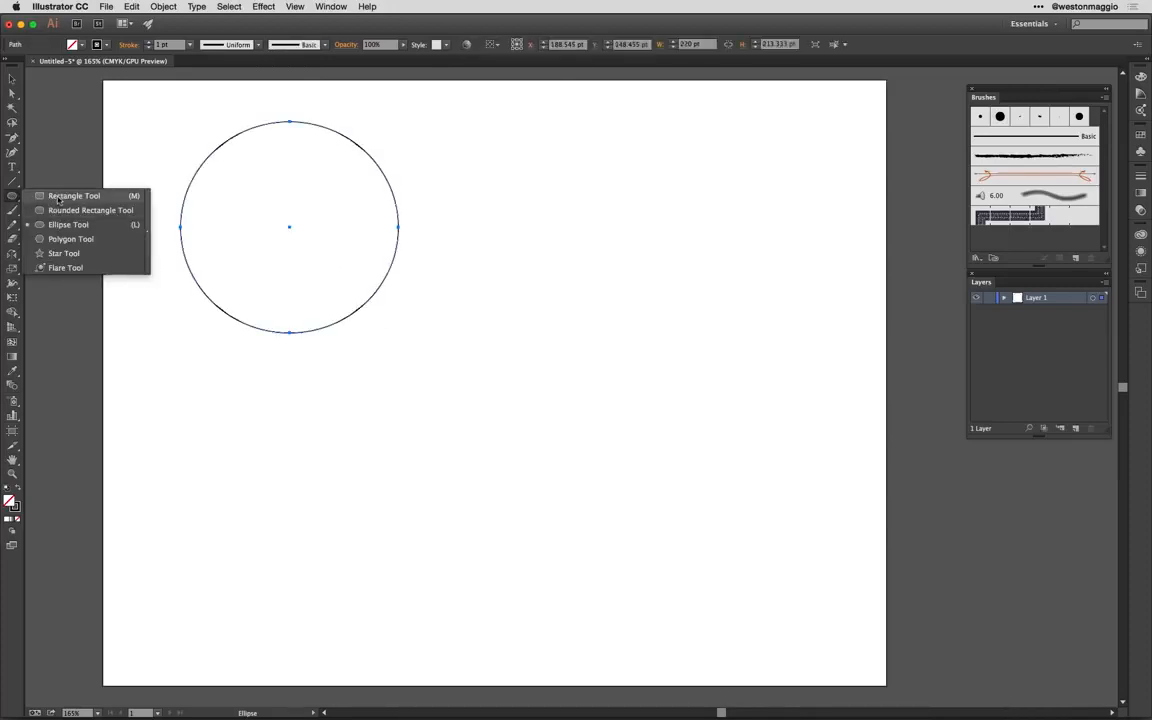
click(73, 195)
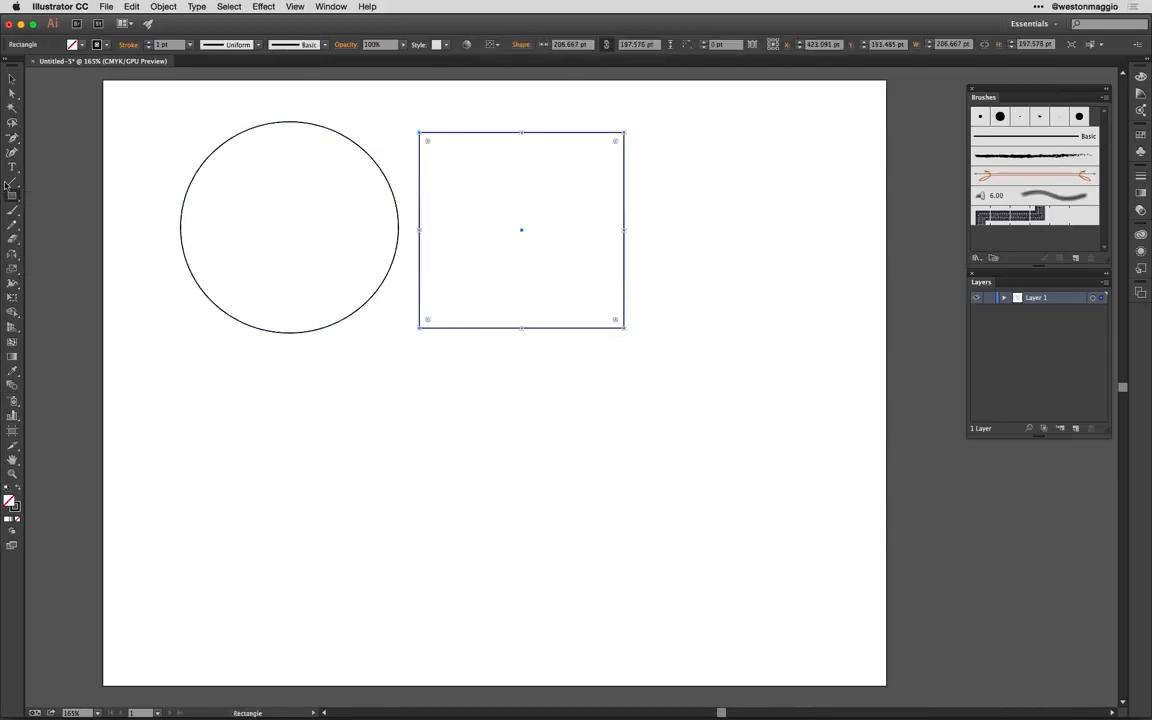
drag(650, 138, 810, 355)
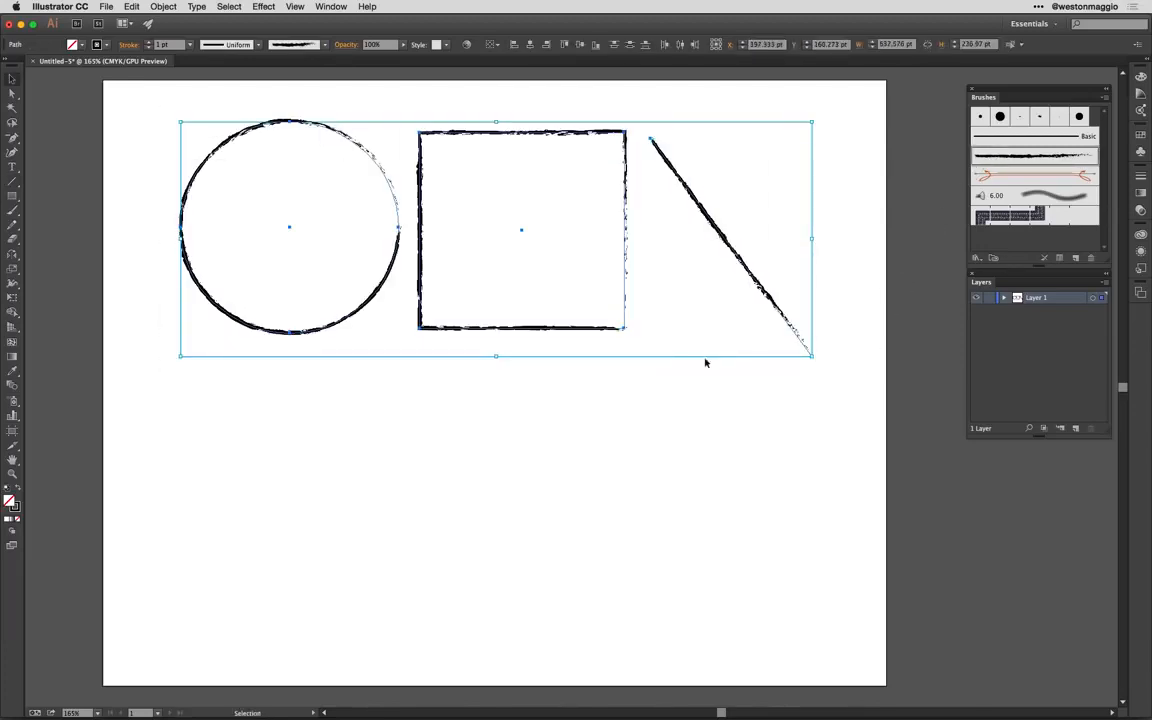
click(390, 507)
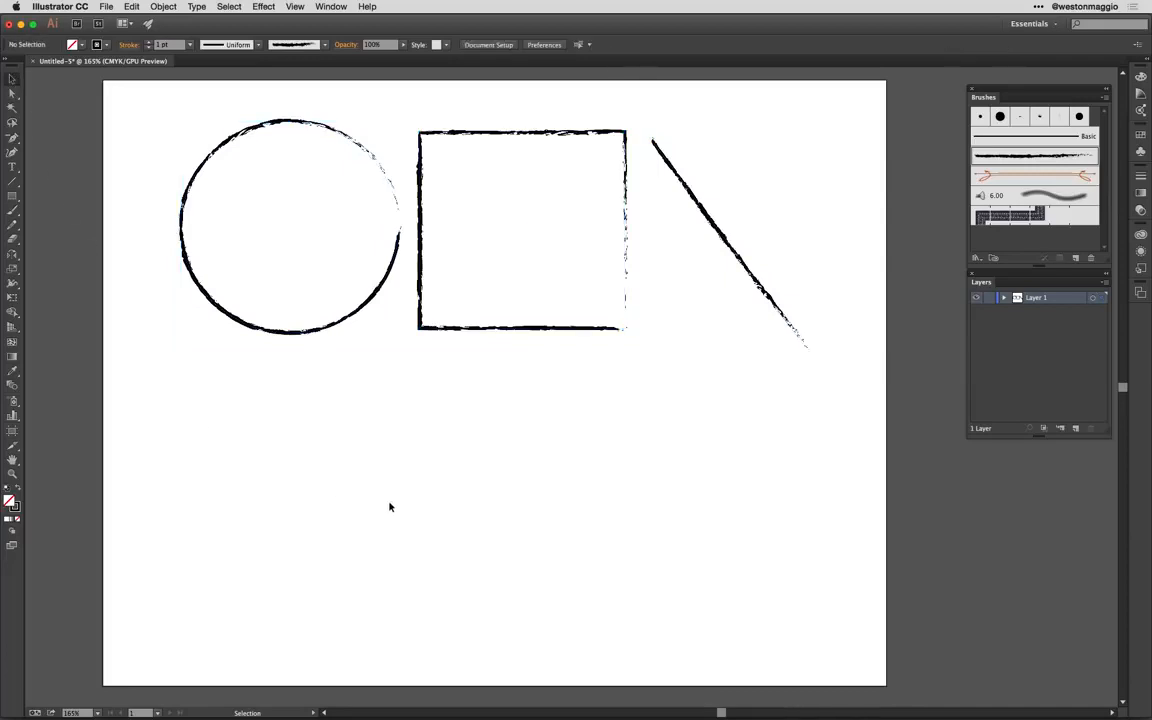
Paint a wavy freehand brush stroke below the shapes.
click(13, 211)
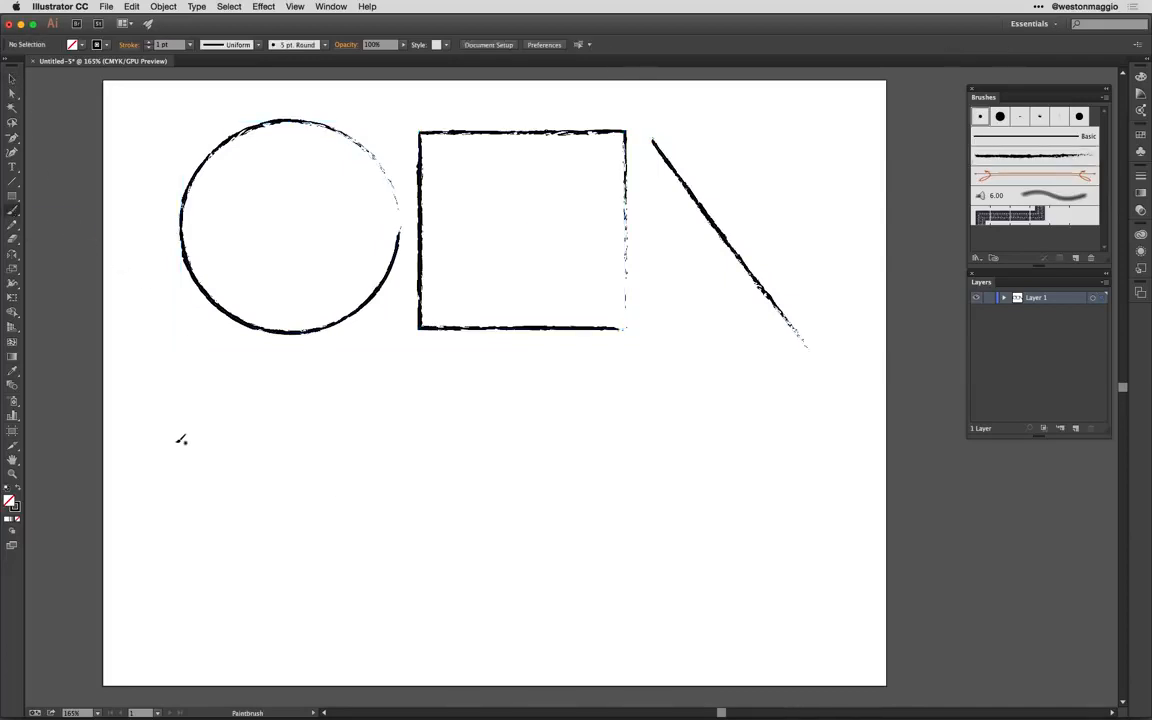
drag(195, 430, 712, 440)
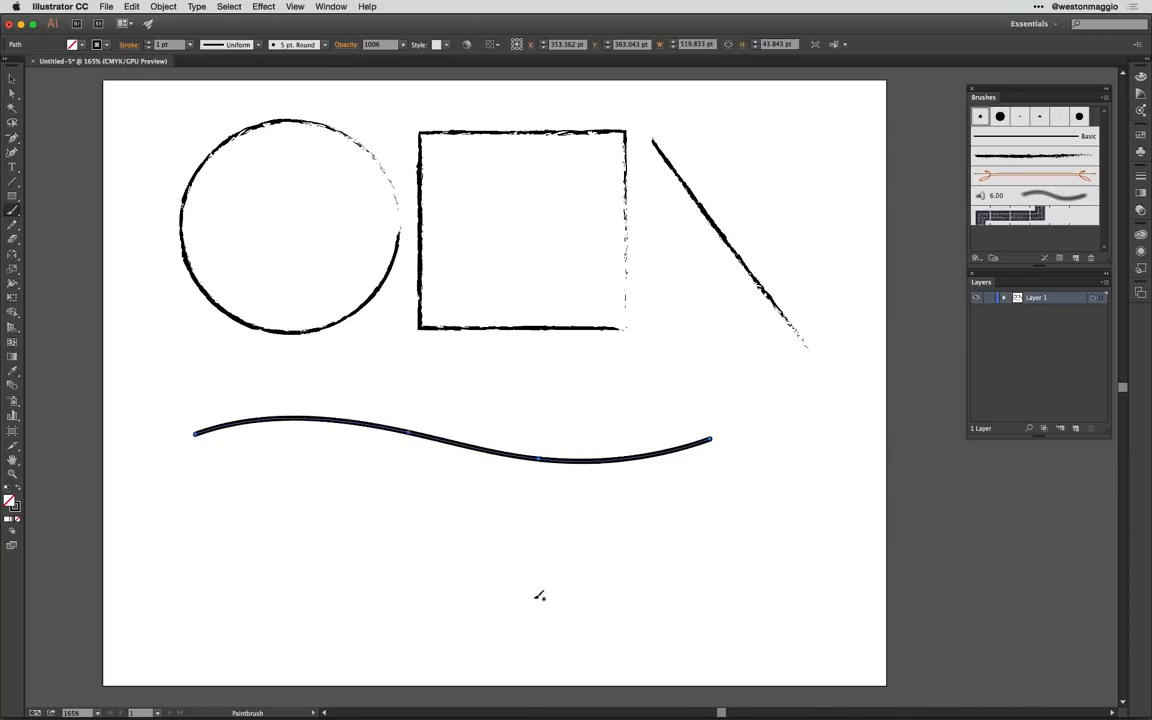
mouse_move(539, 597)
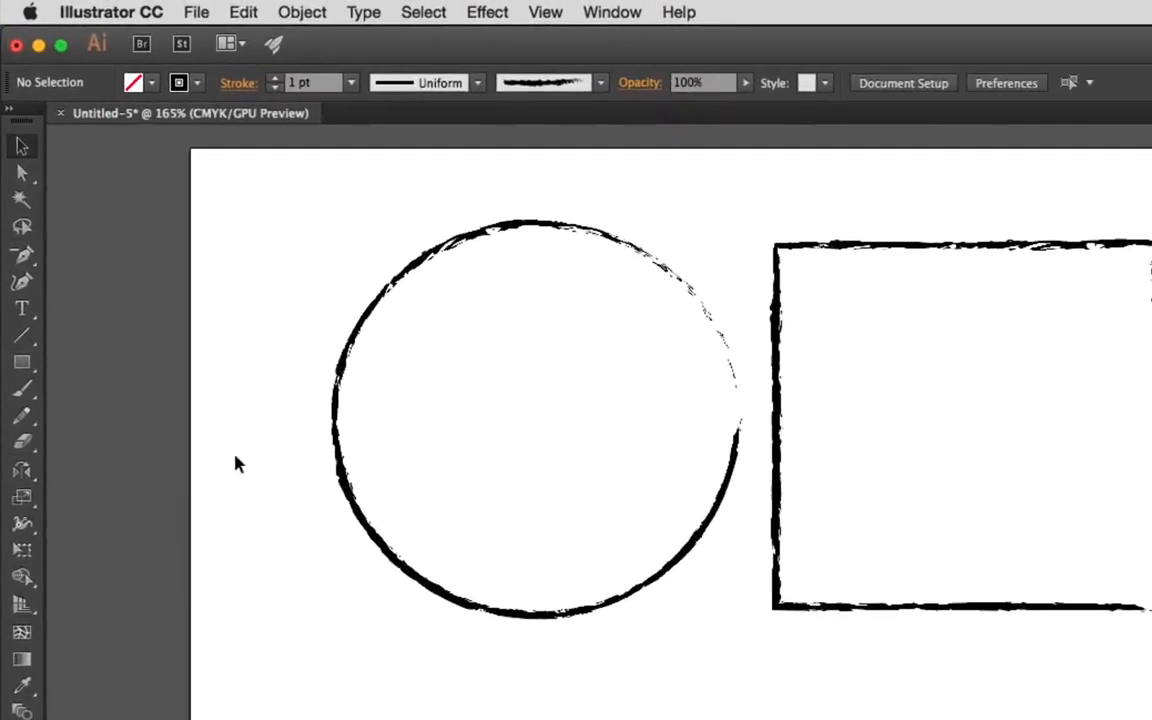
Choose the 5 pt. Round brush in the Brushes panel.
click(22, 388)
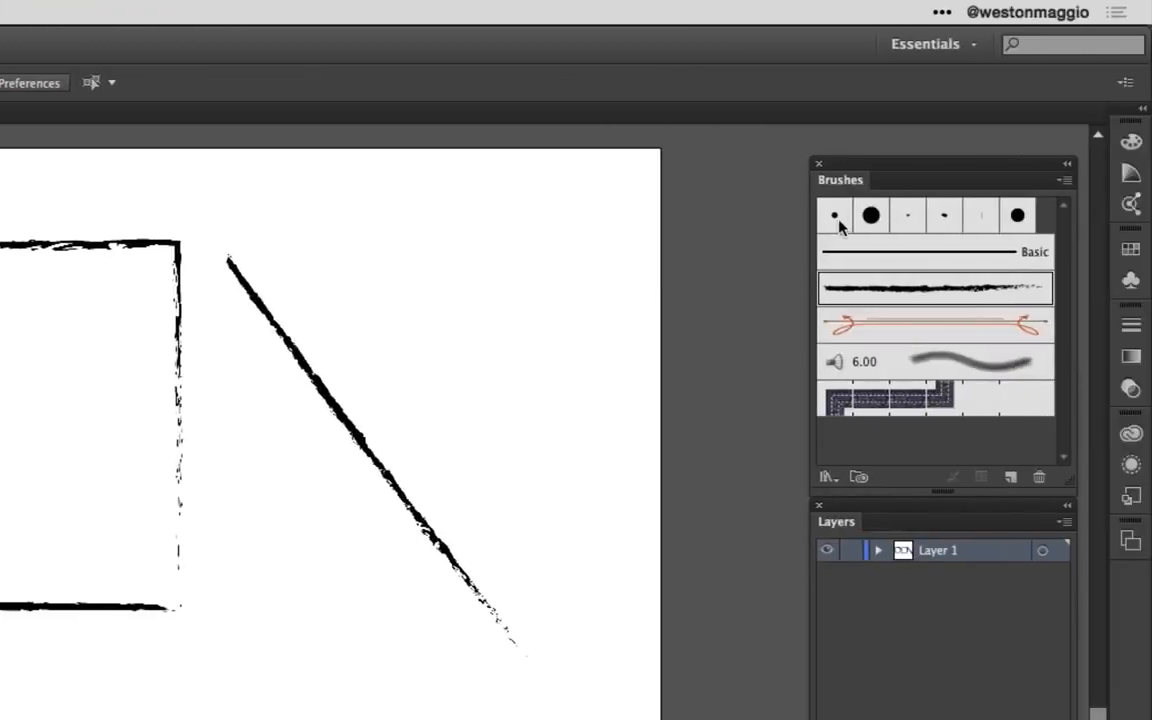
click(835, 215)
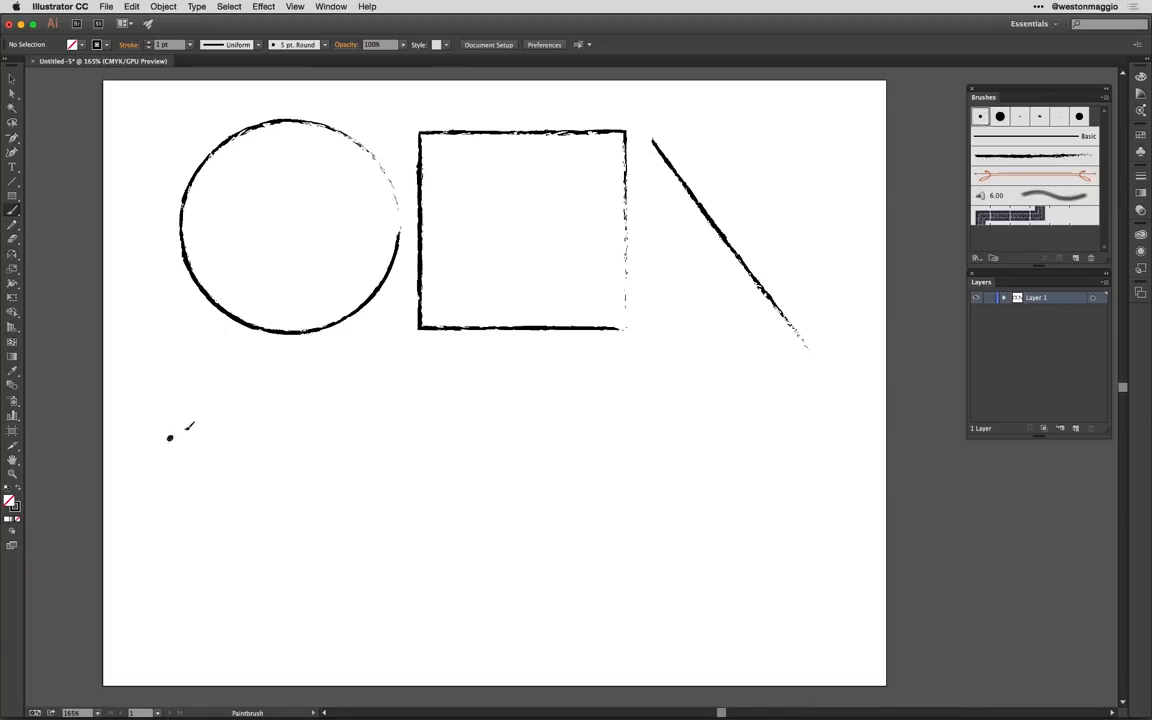
Paint a long wavy line and another freehand stroke below the shapes.
drag(170, 435, 760, 412)
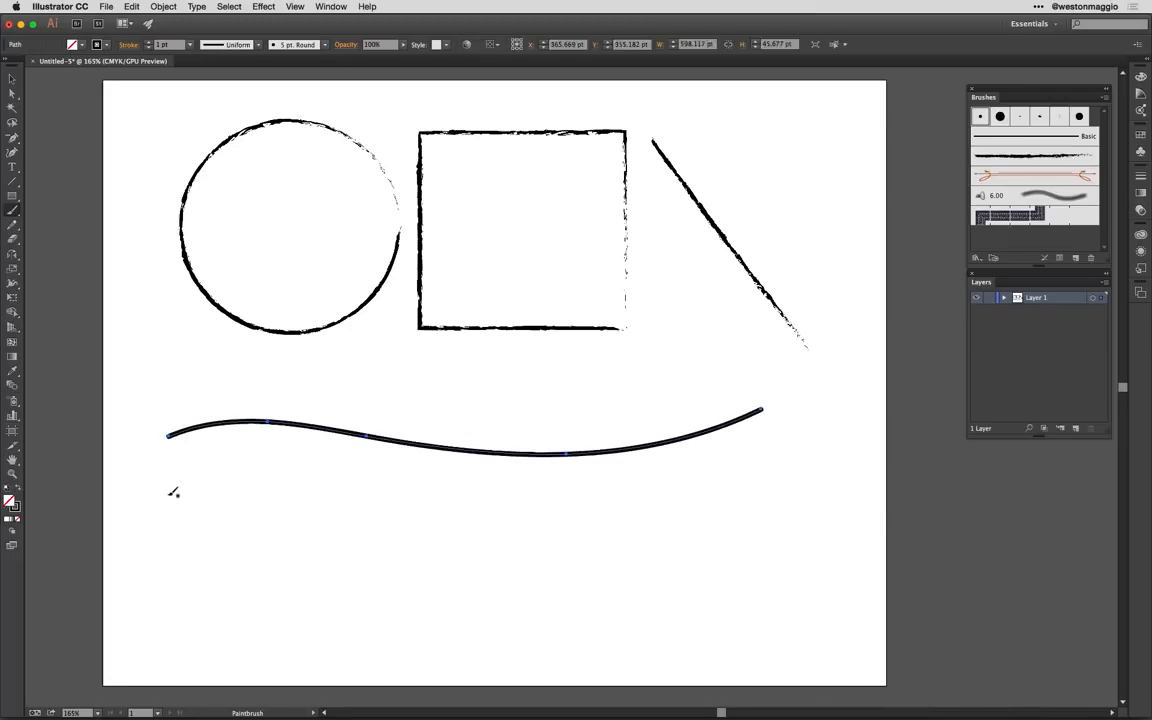
mouse_move(222, 465)
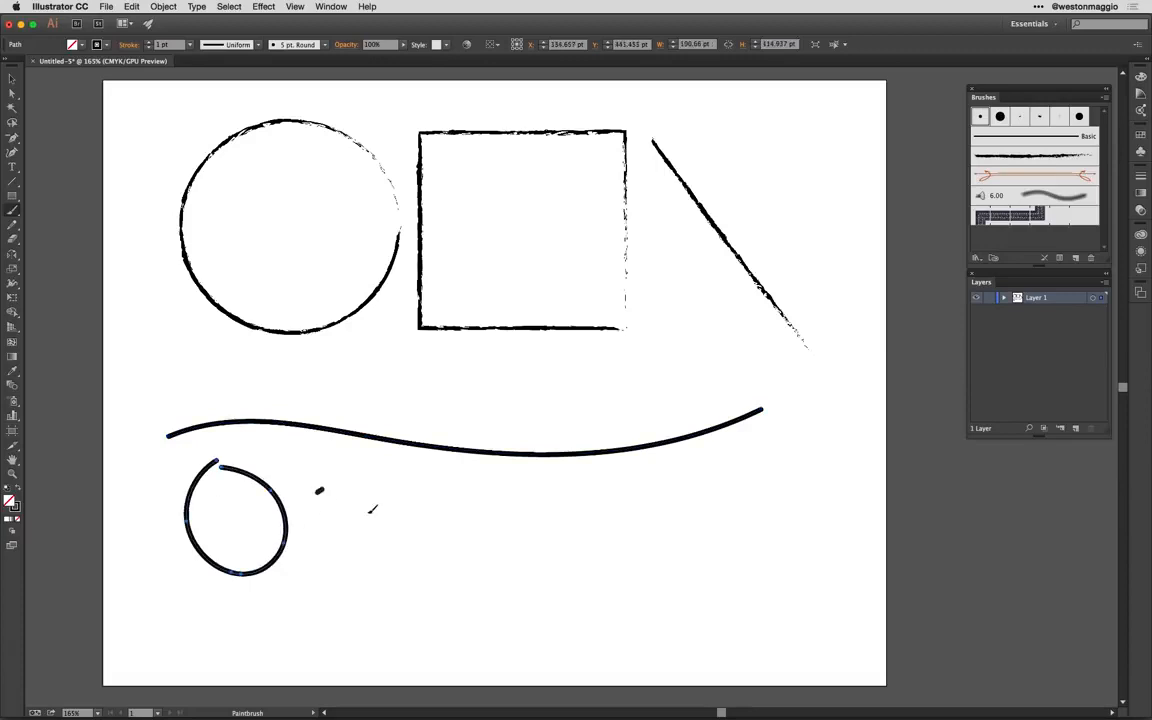
drag(318, 490, 730, 555)
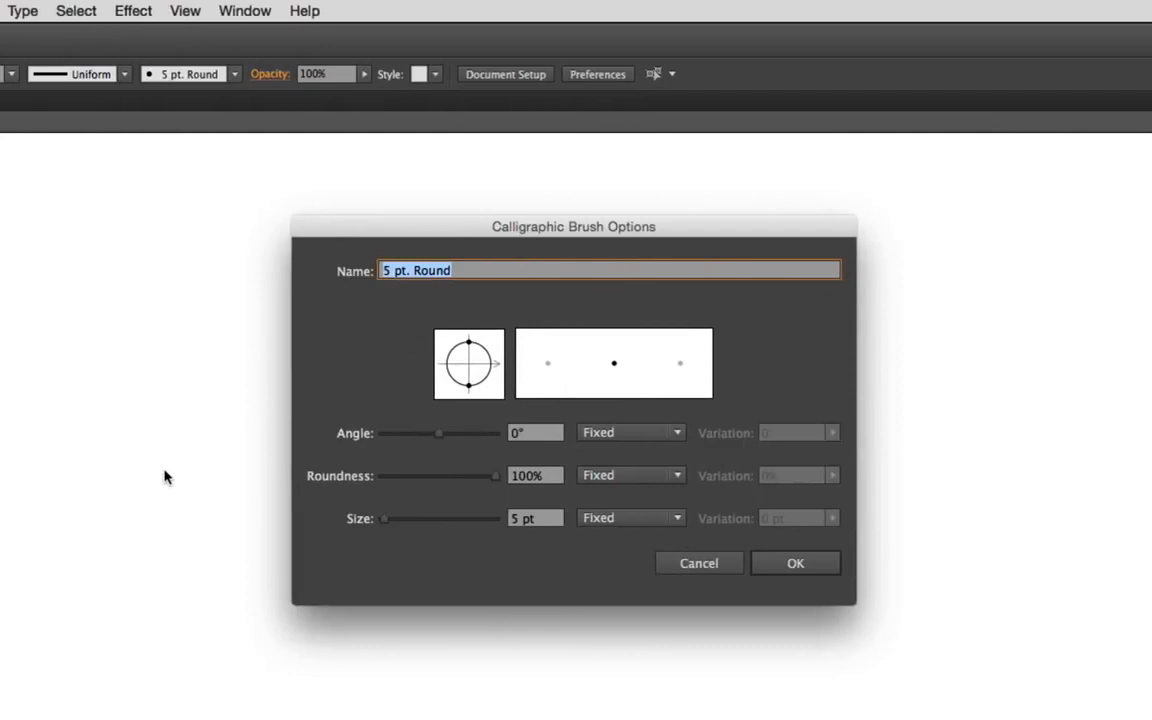
mouse_move(177, 558)
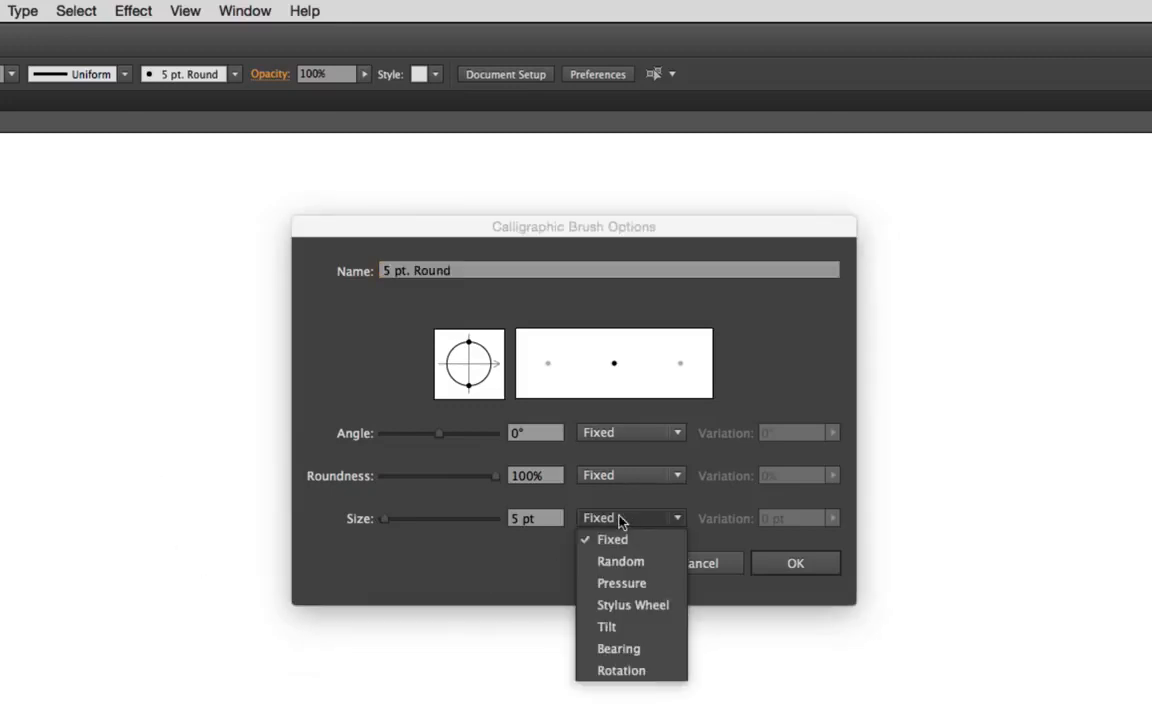
Set the 5 pt. Round brush Size to Pressure and confirm the brush options.
click(621, 583)
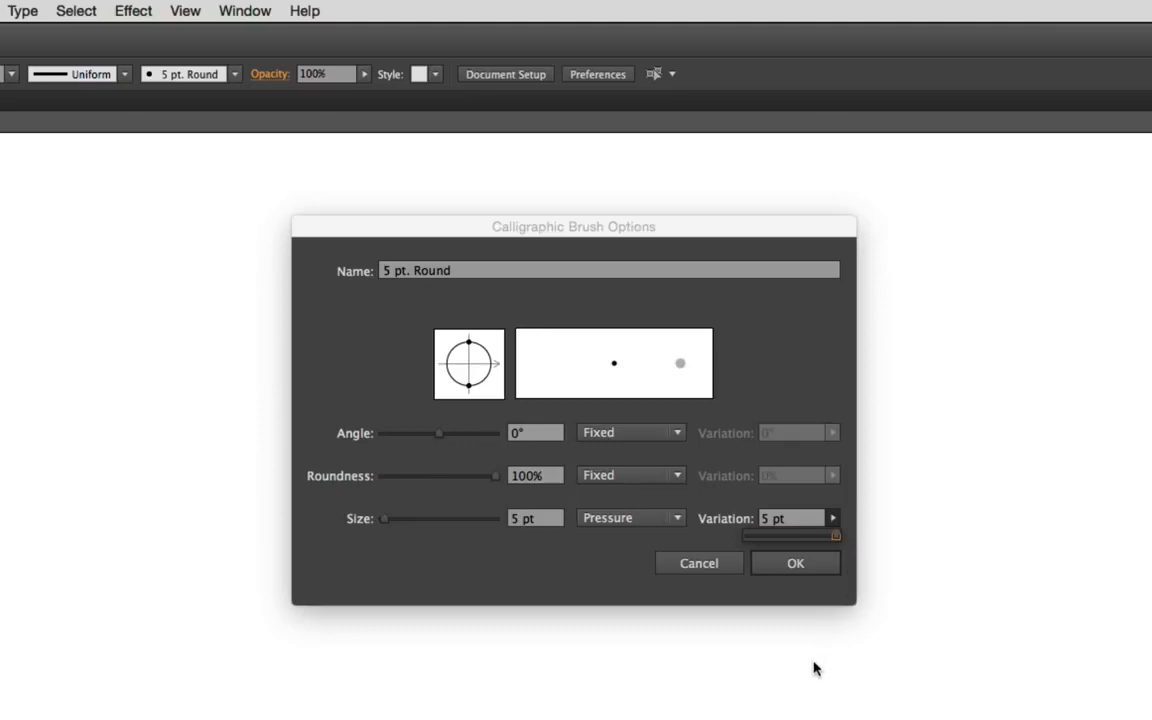
mouse_move(547, 389)
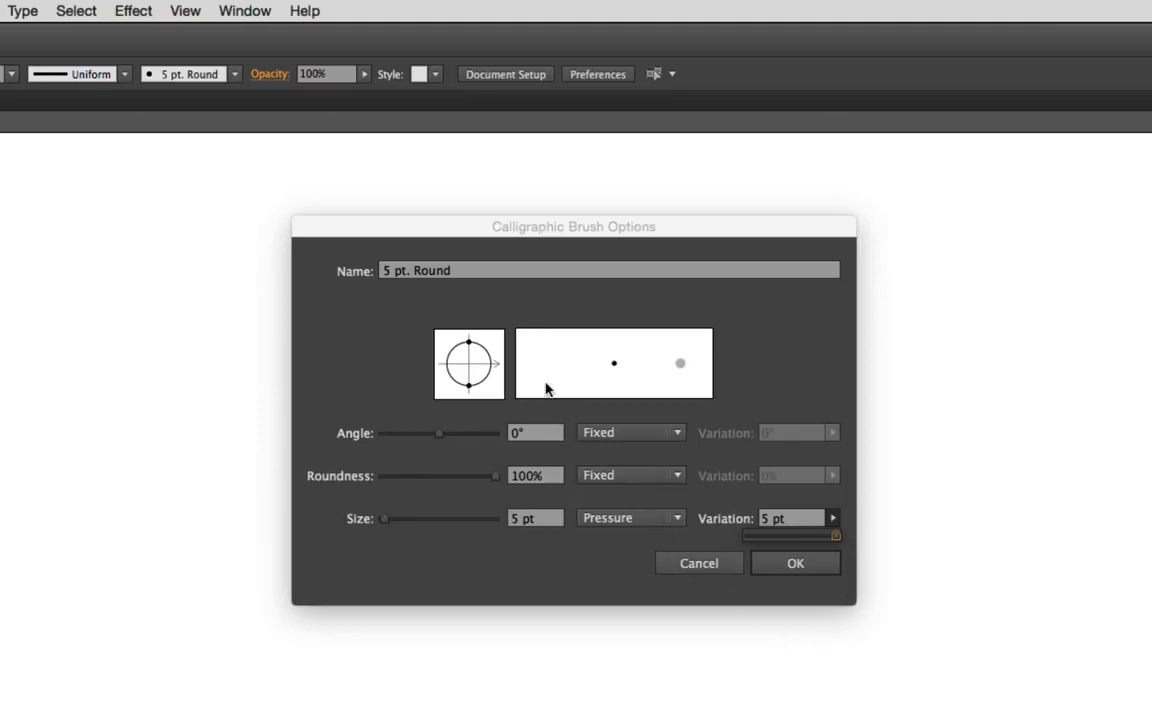
mouse_move(678, 387)
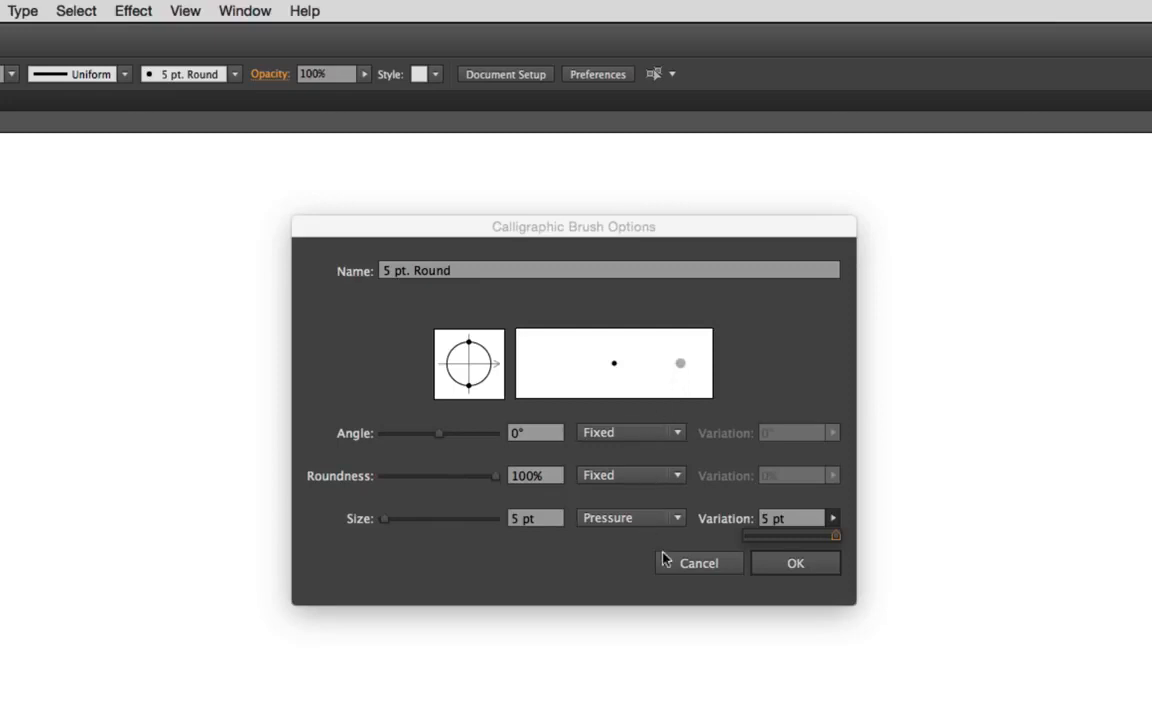
click(795, 563)
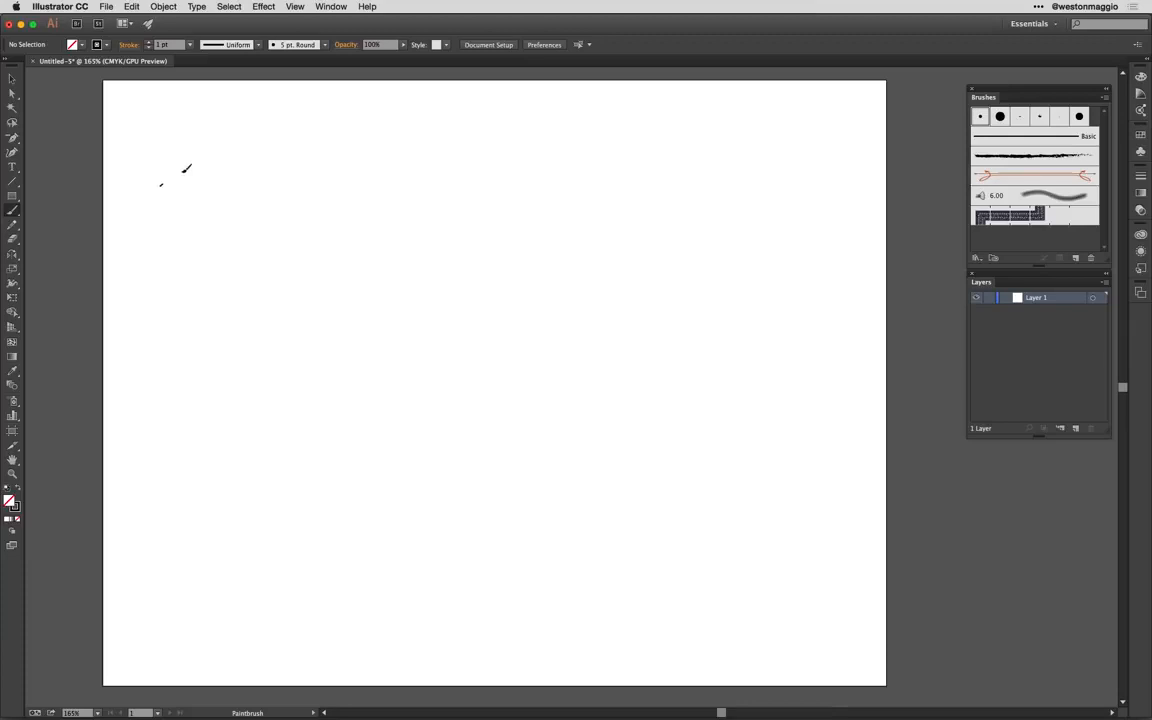
Paint two wavy strokes near the top, one thickening and one thinning with pressure.
drag(160, 178, 597, 166)
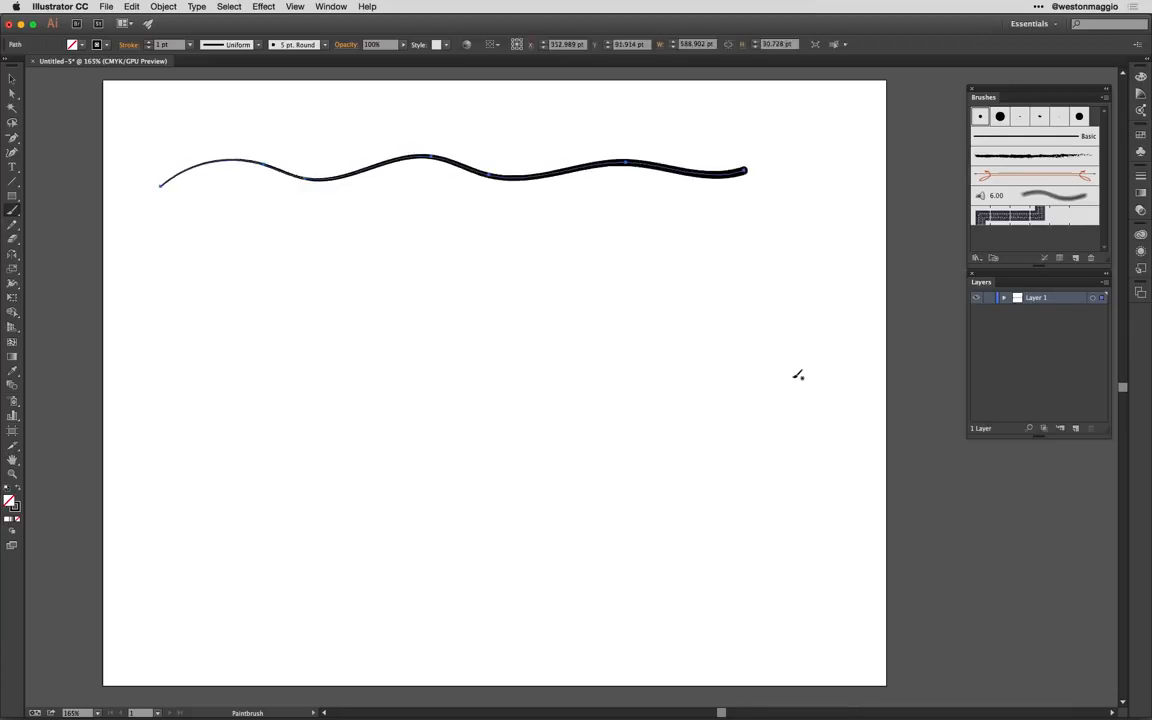
drag(480, 218, 740, 255)
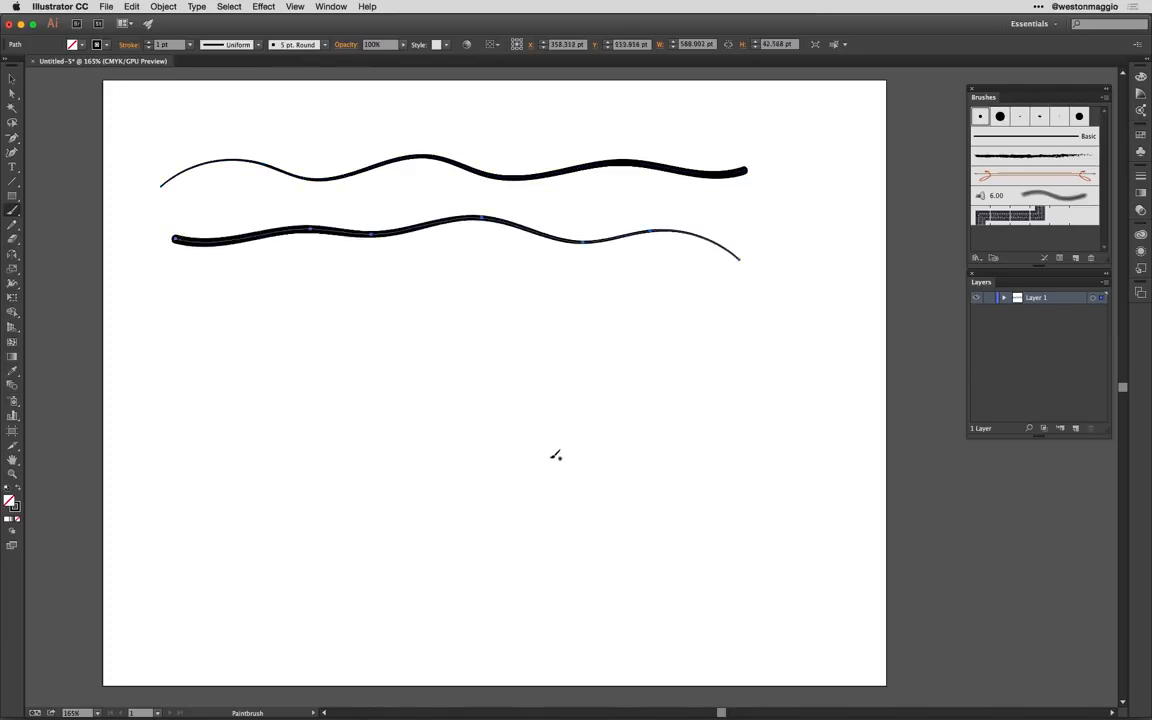
mouse_move(361, 369)
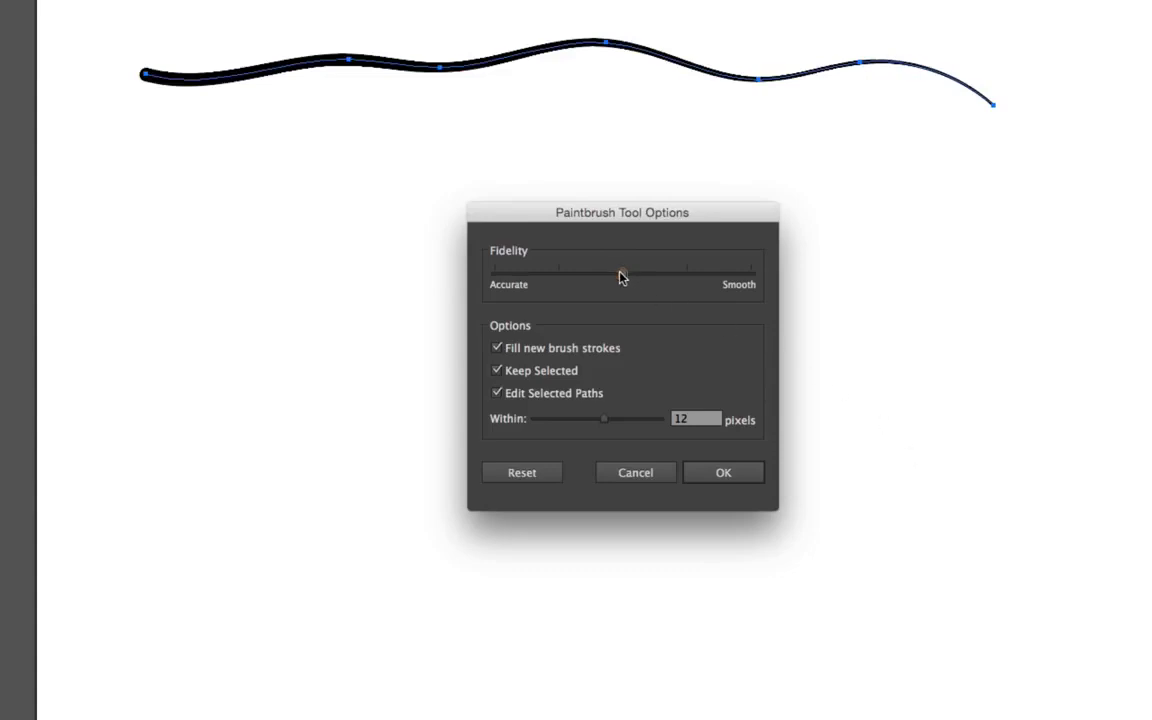
Try the smoothing slider at accurate and smooth, then return it to the middle.
drag(620, 270, 495, 270)
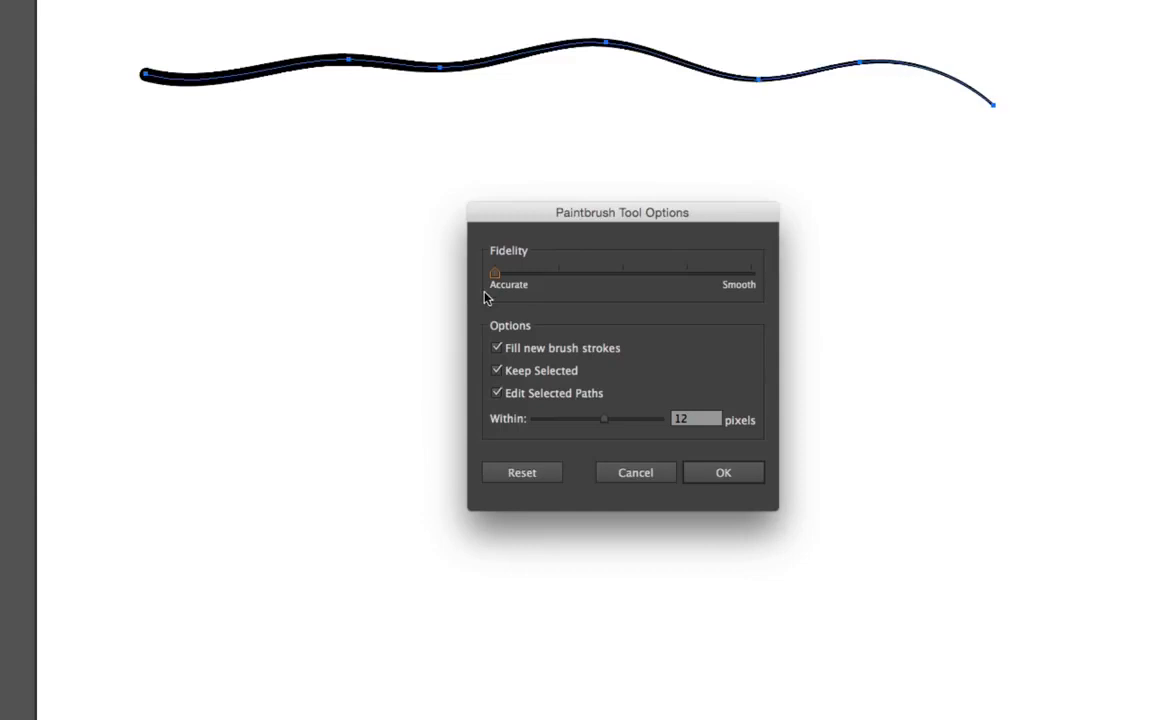
drag(495, 271, 750, 271)
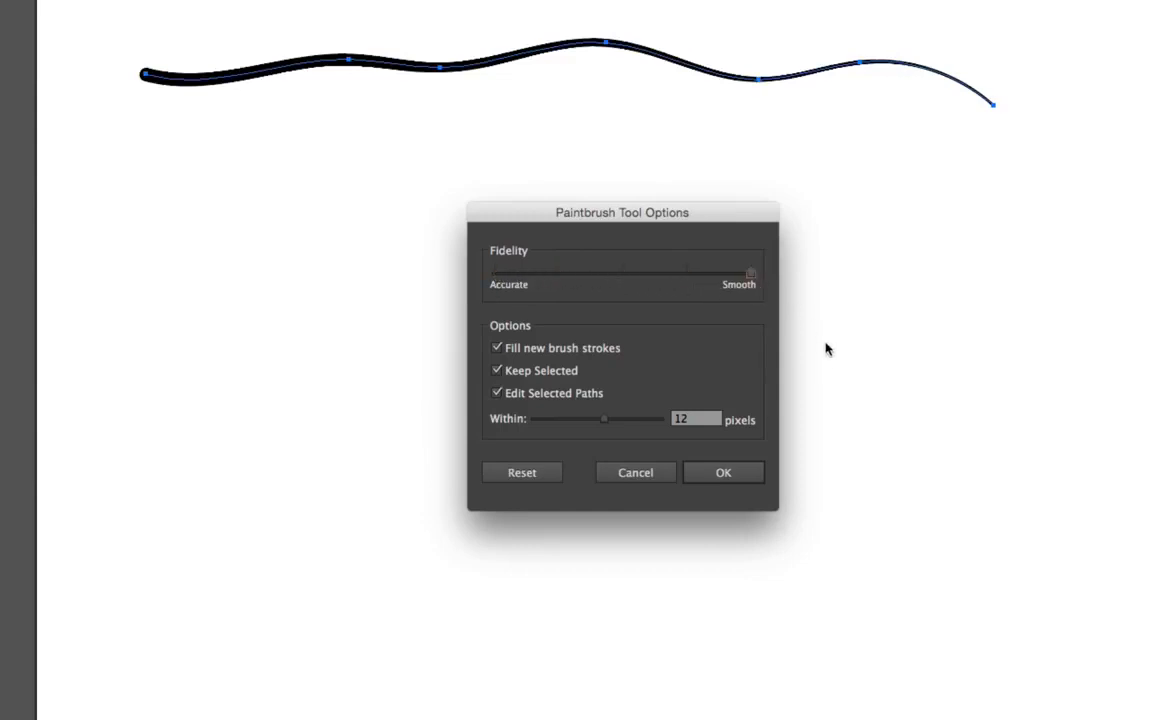
mouse_move(775, 312)
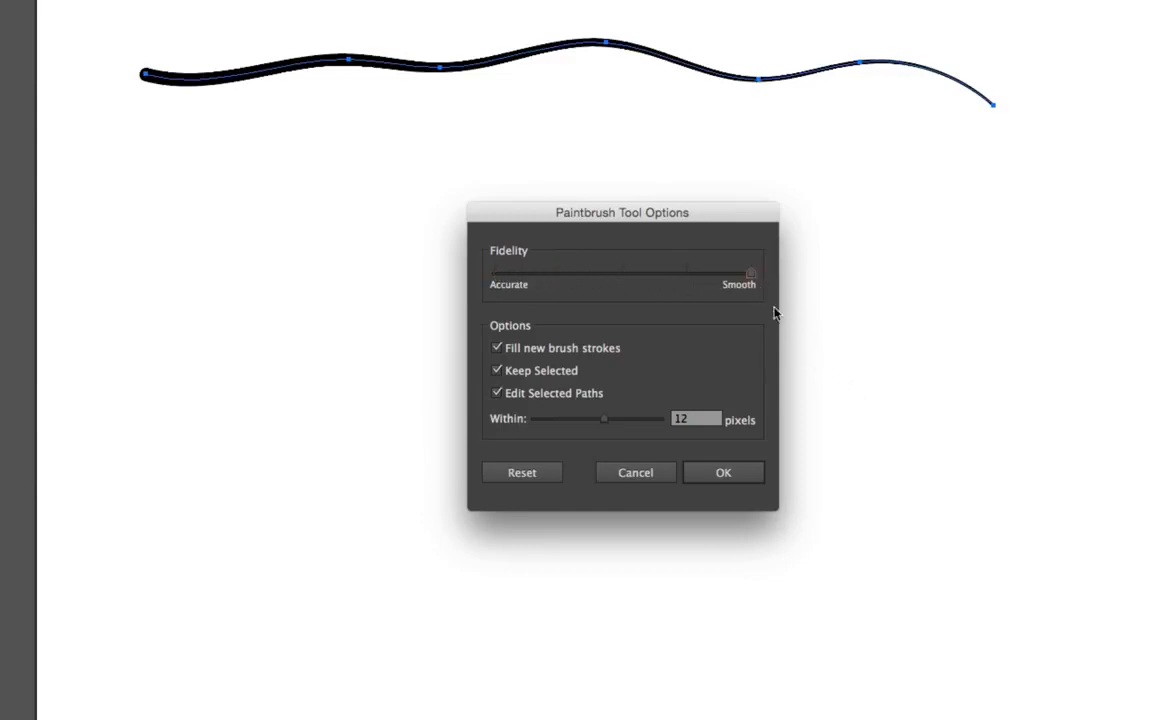
drag(751, 272, 622, 272)
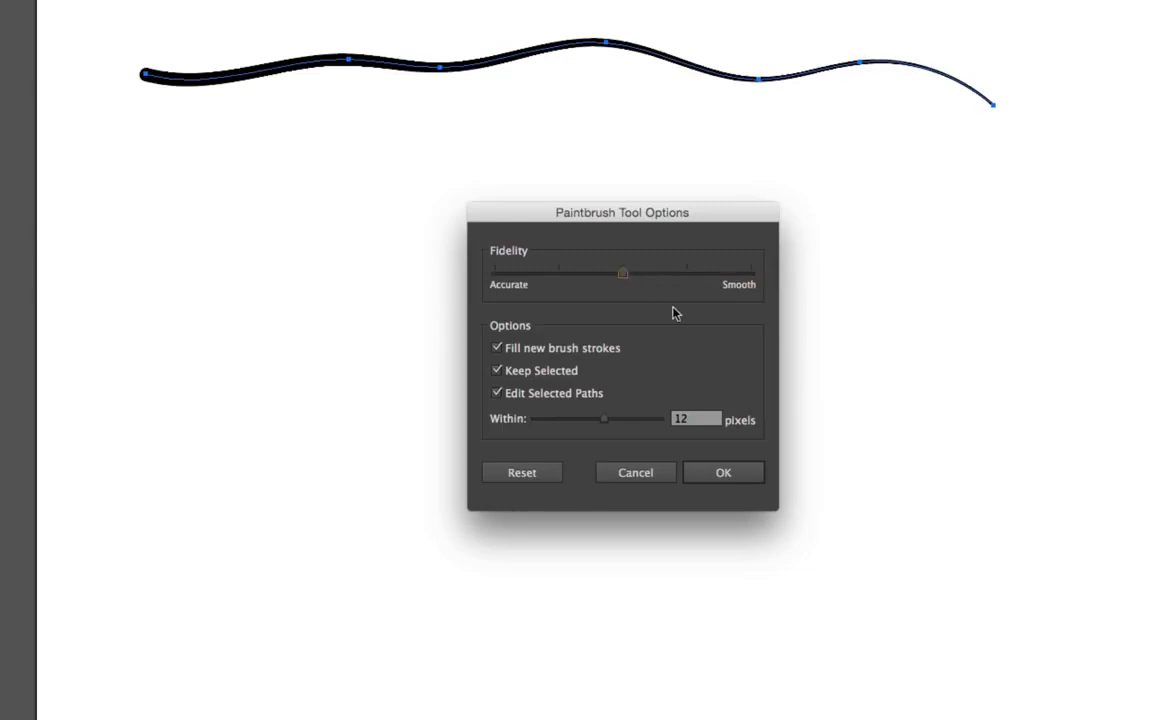
mouse_move(874, 573)
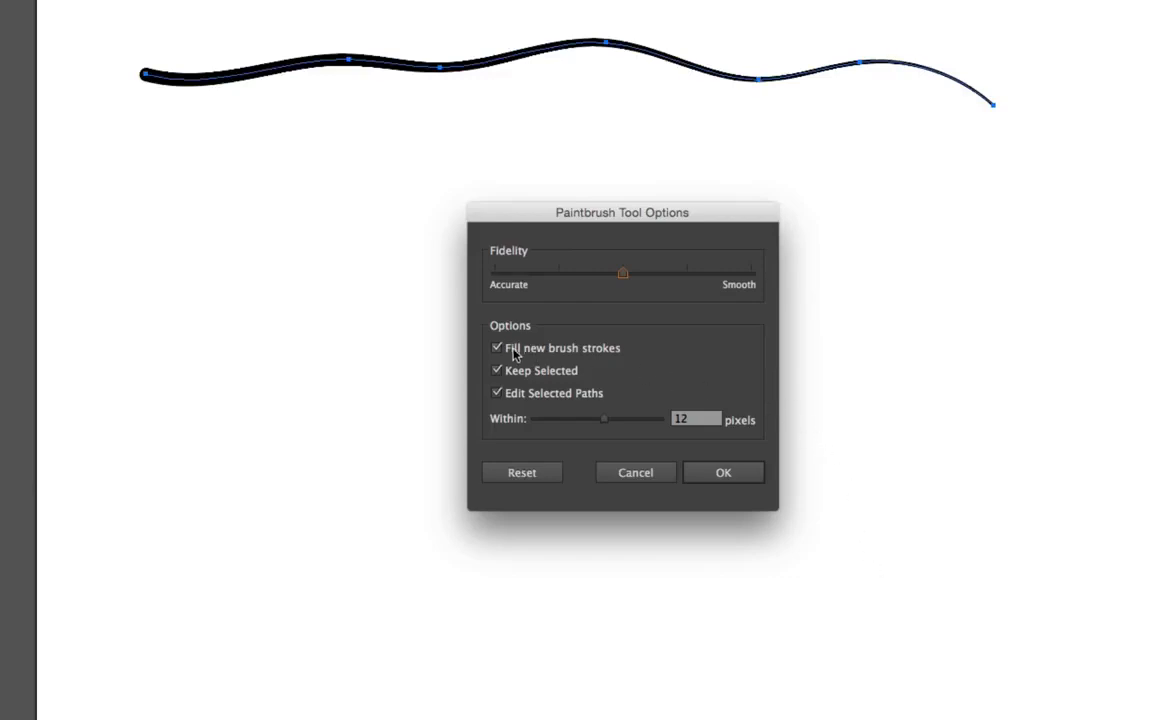
Turn off Fill new brush strokes and Keep Selected, and confirm the paintbrush settings.
click(497, 348)
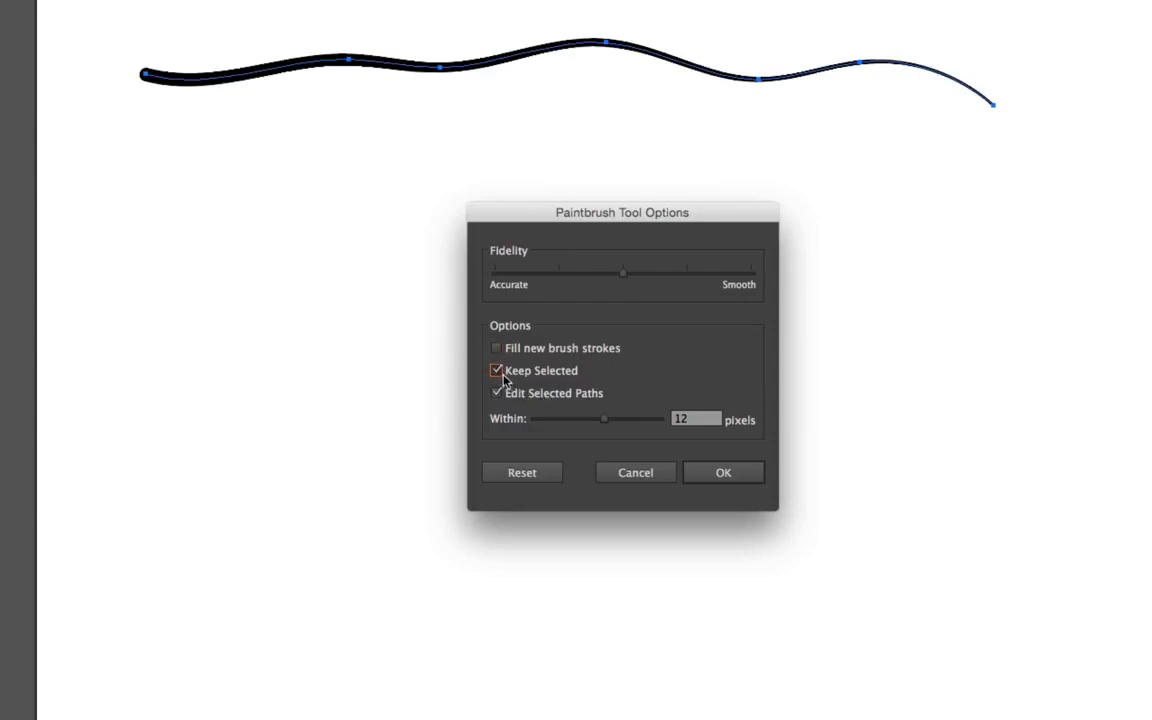
click(496, 370)
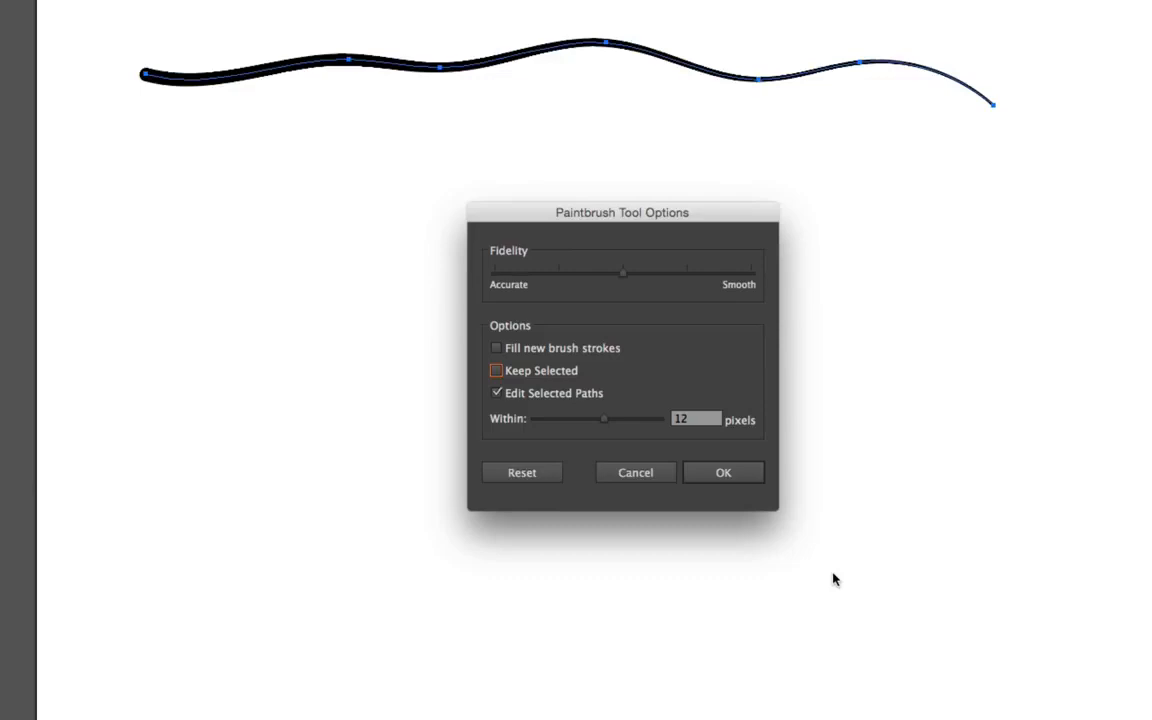
mouse_move(668, 547)
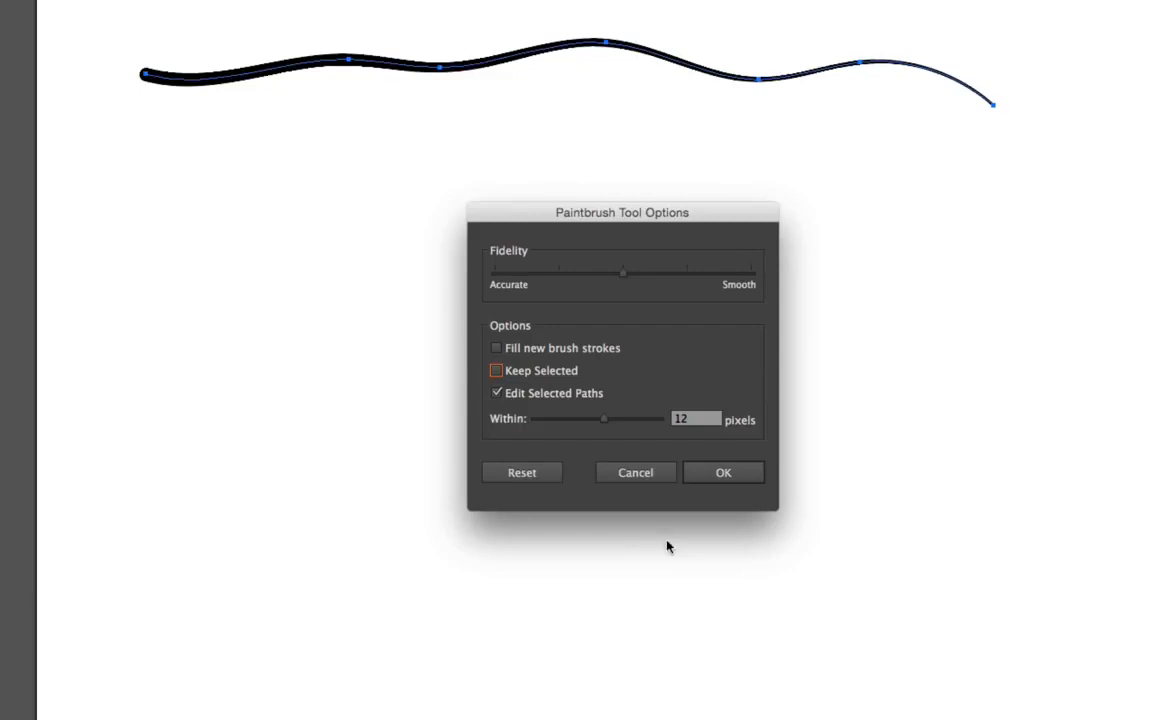
click(723, 472)
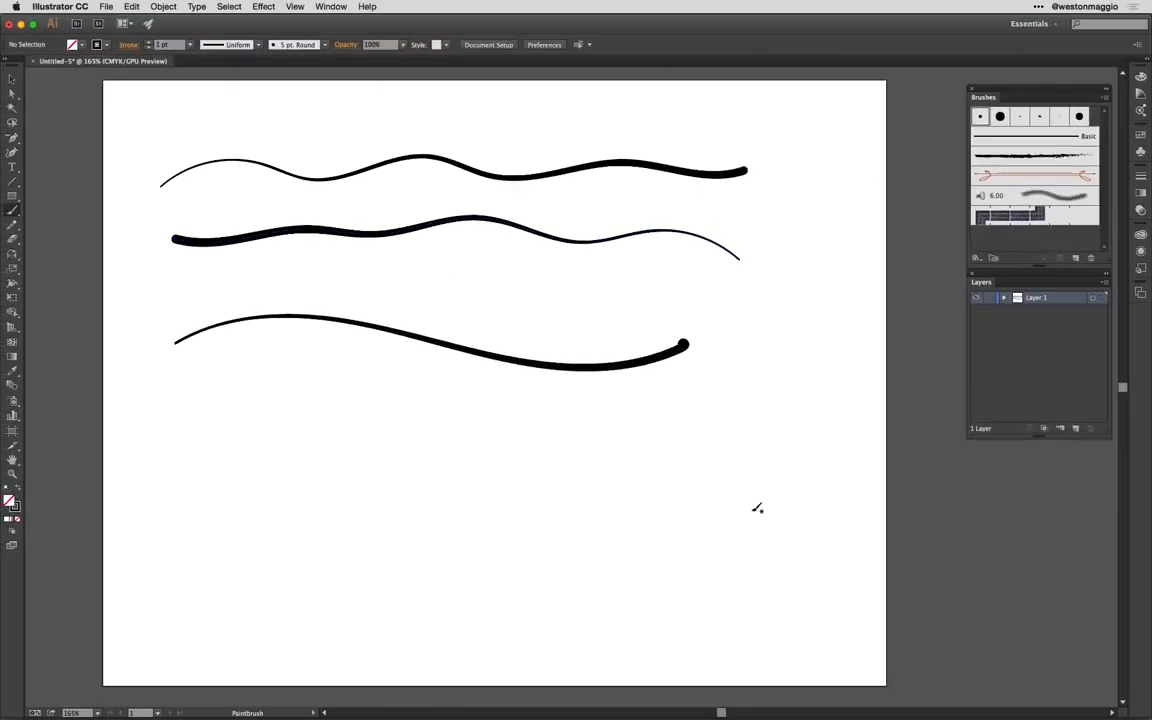
Select and clear the wavy strokes and a short test blob so the artboard is blank.
drag(410, 410, 730, 470)
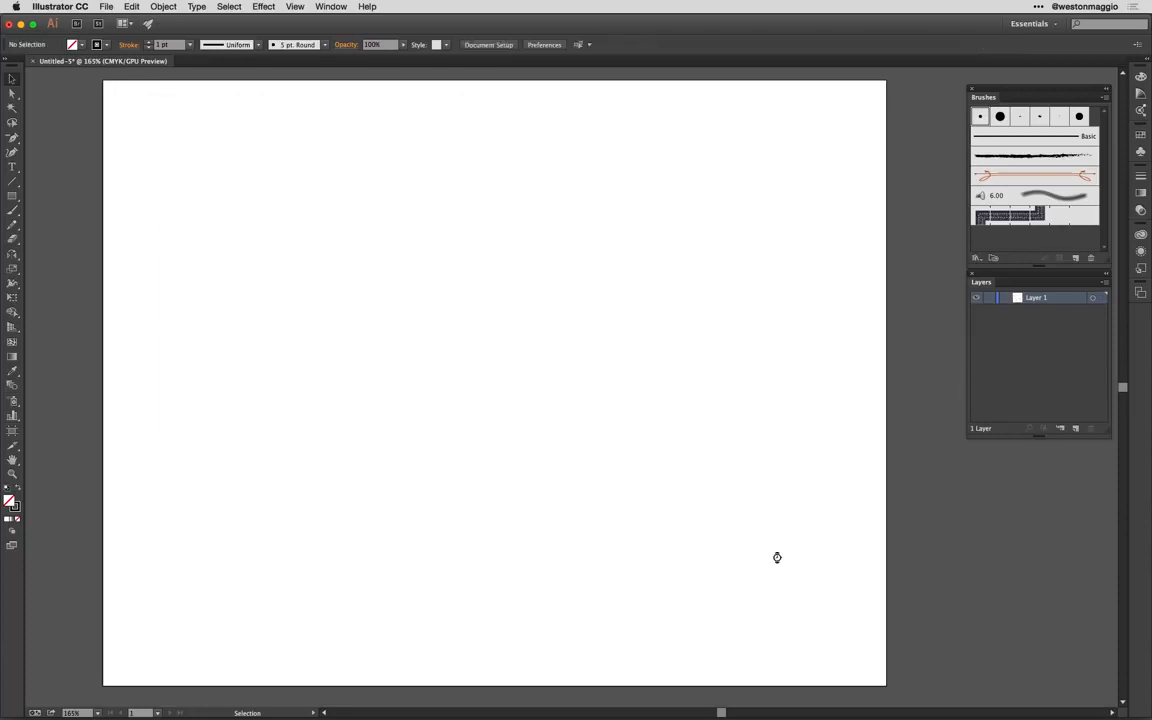
drag(180, 195, 232, 185)
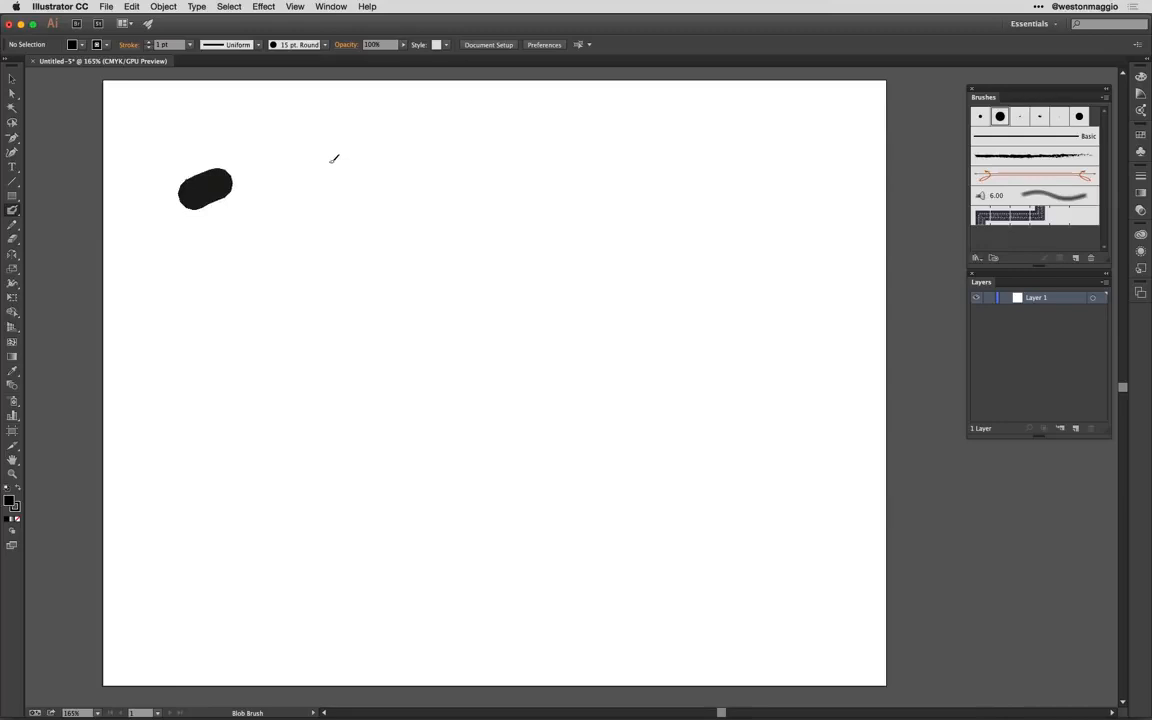
drag(205, 190, 685, 178)
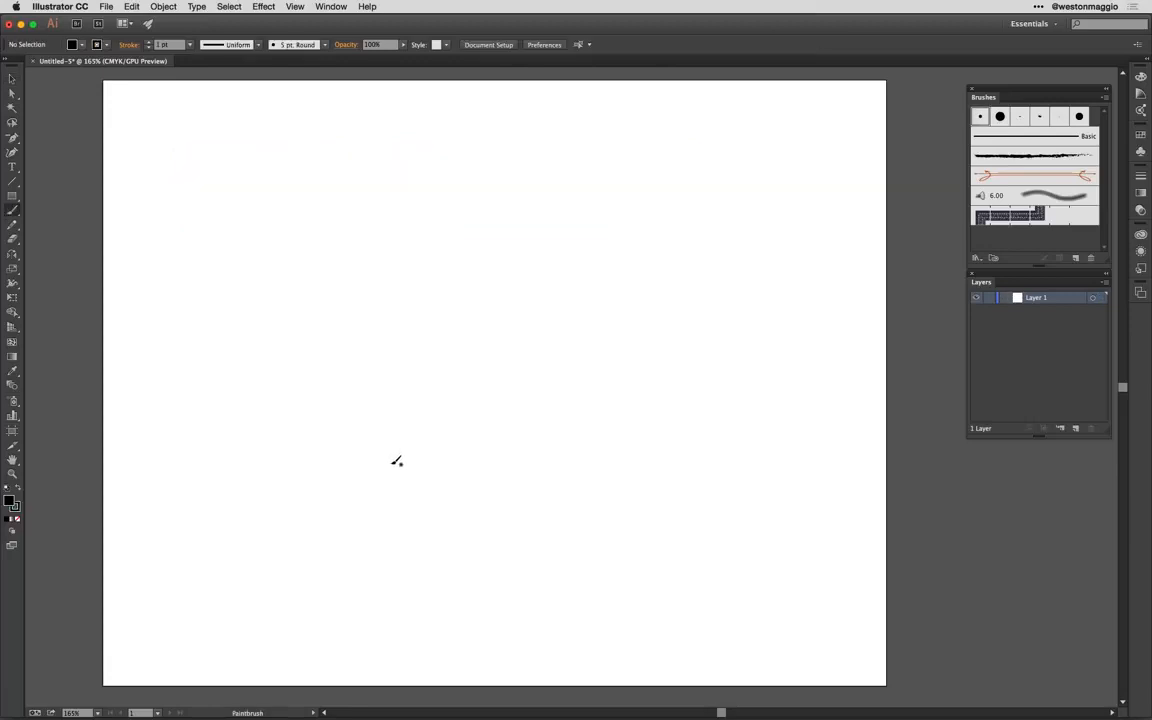
Switch to the Blob Brush and paint a thick wavy line across the artboard top.
click(13, 368)
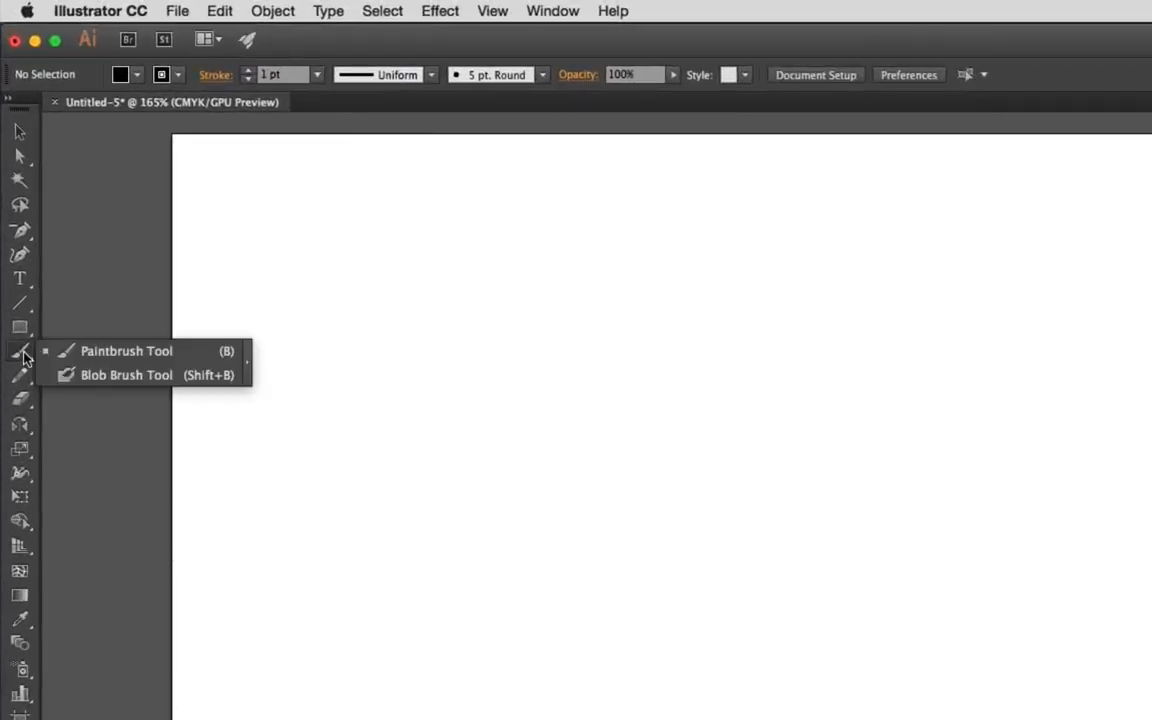
mouse_move(180, 375)
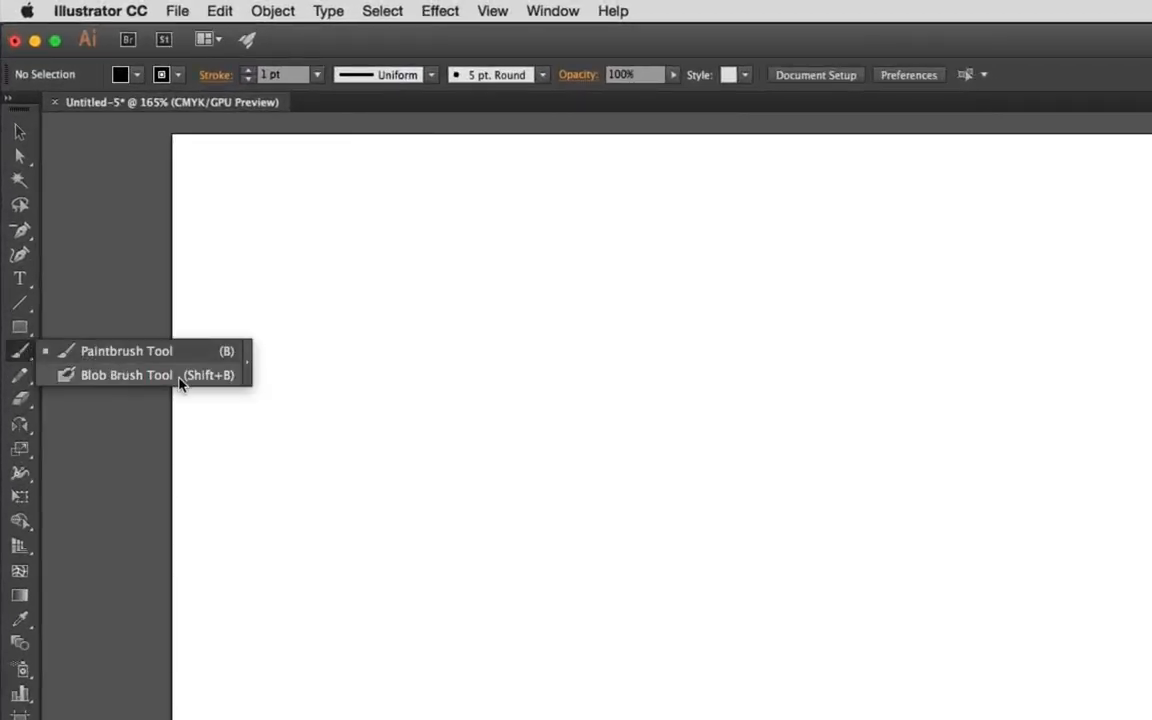
click(126, 374)
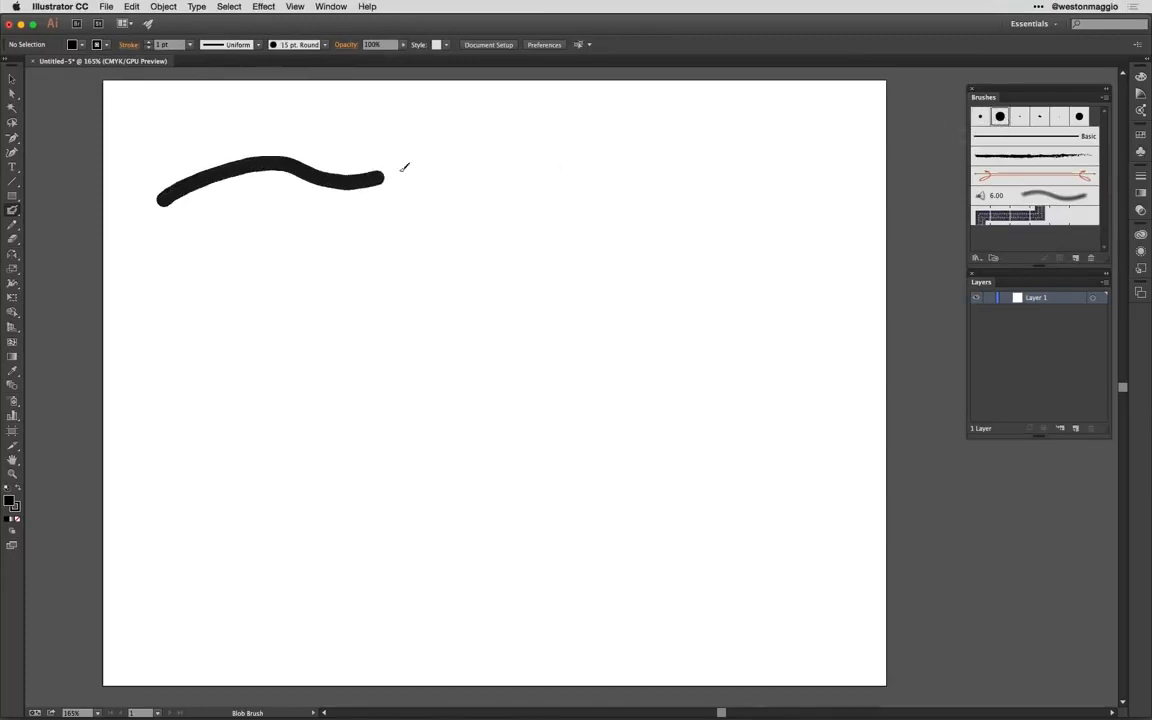
drag(383, 178, 800, 183)
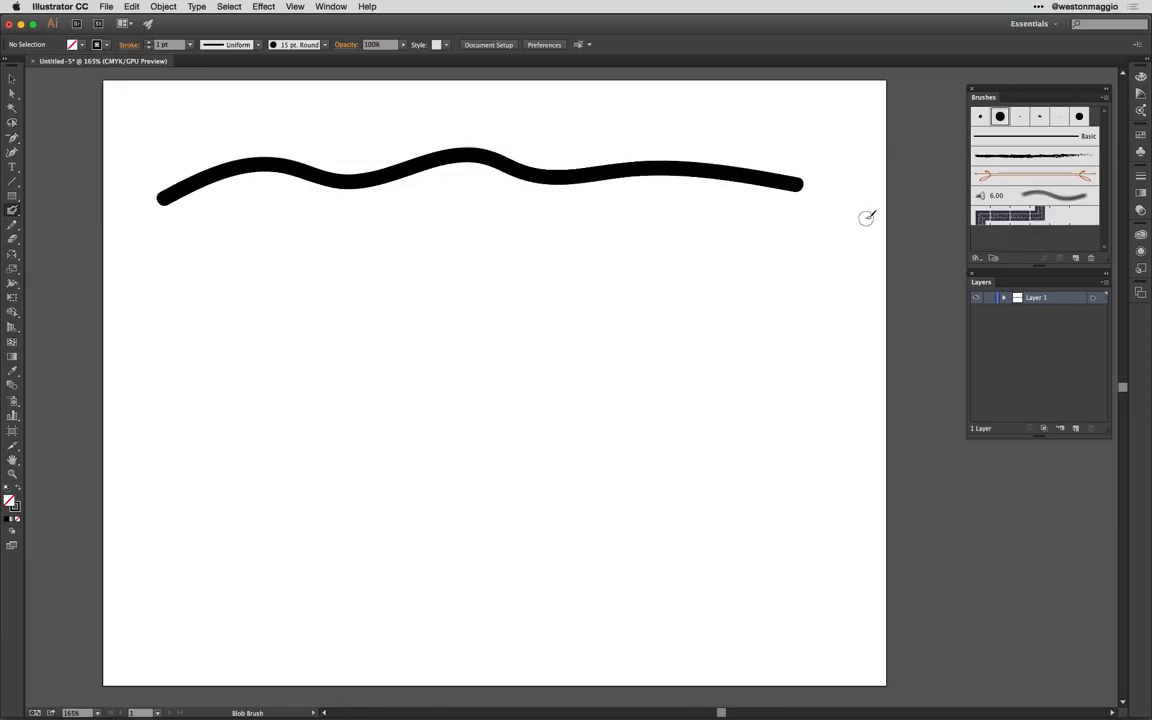
mouse_move(966, 540)
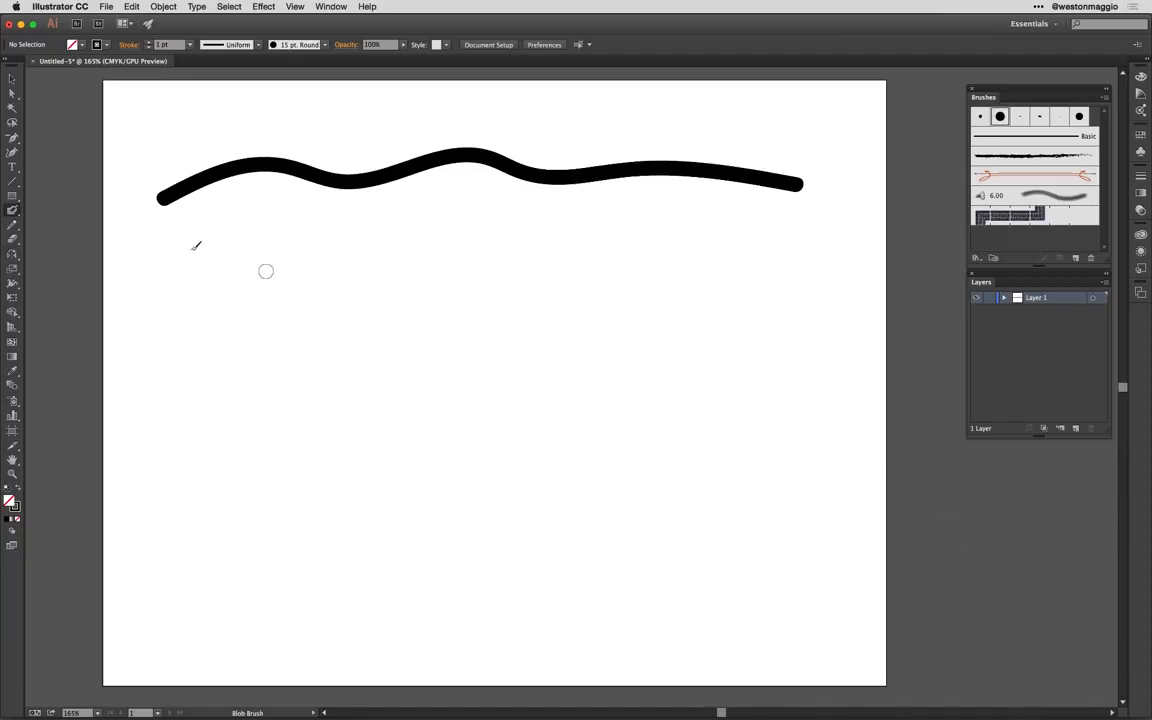
In Blob Brush options, toggle Keep Selected and Merge Only with Selection, leaving them off.
double_click(13, 210)
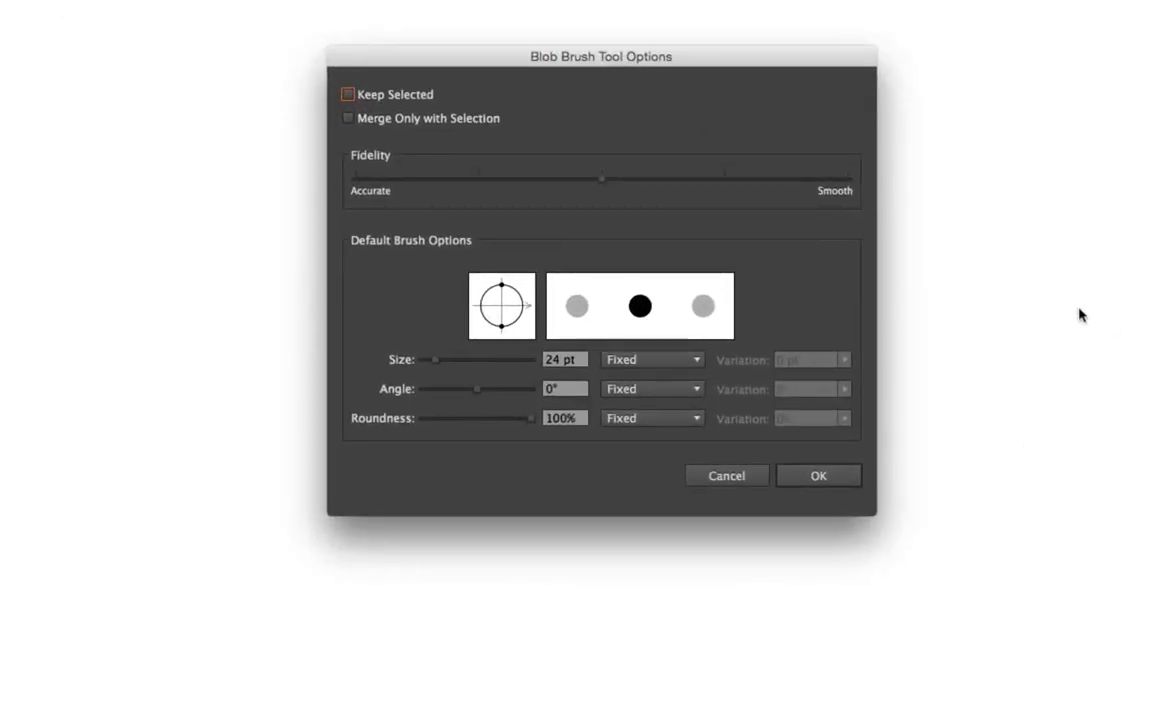
click(348, 94)
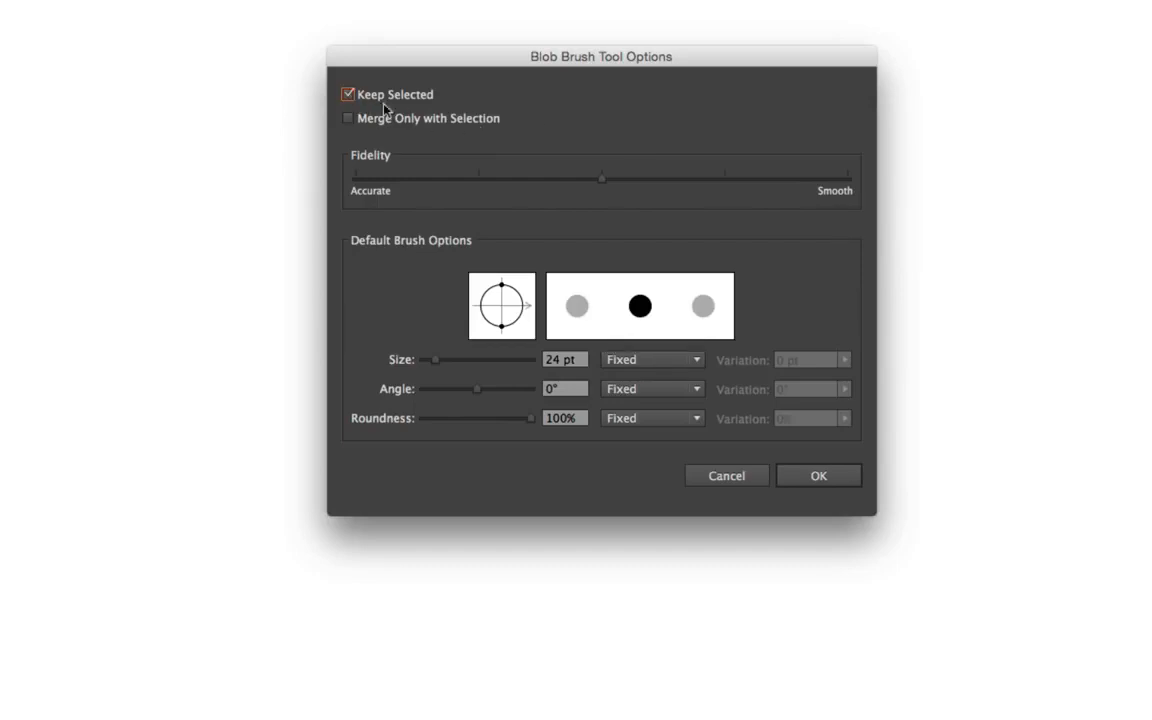
mouse_move(442, 140)
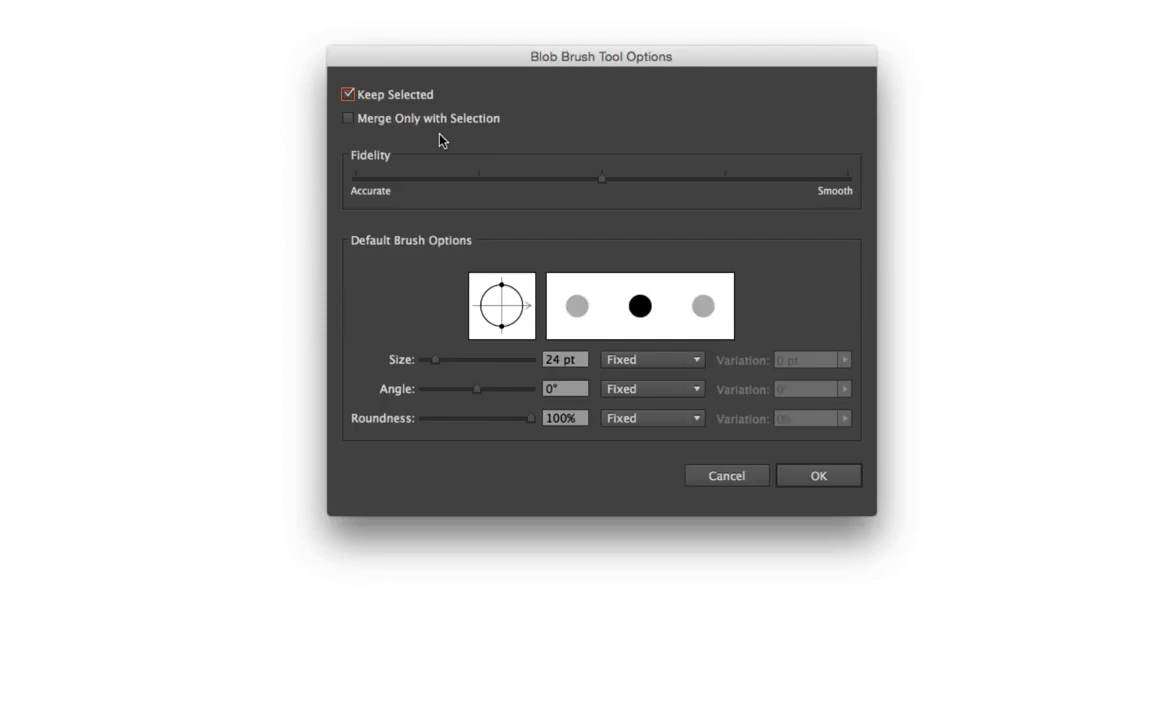
click(347, 118)
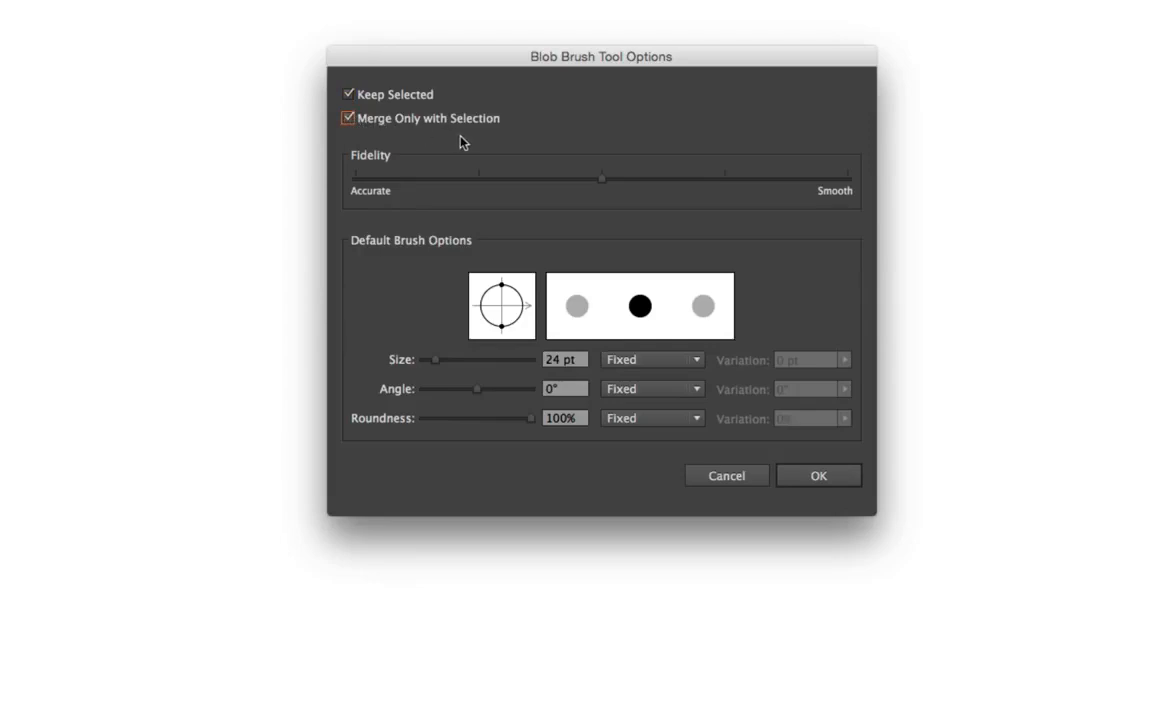
mouse_move(487, 150)
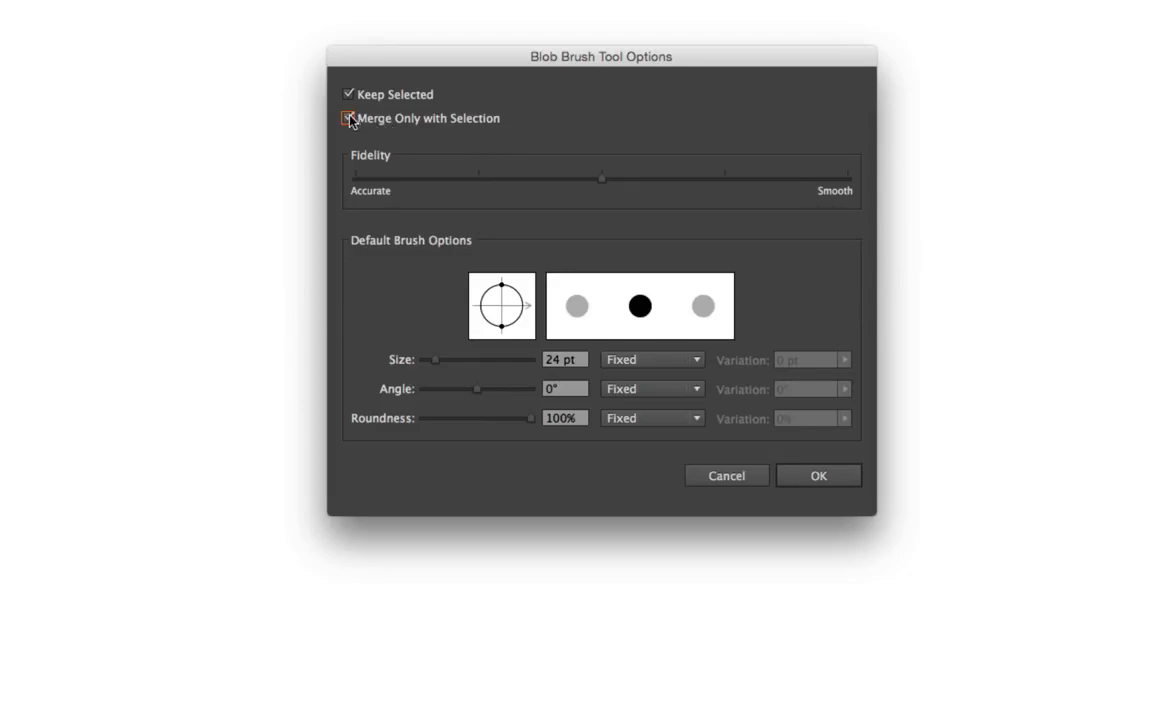
click(348, 118)
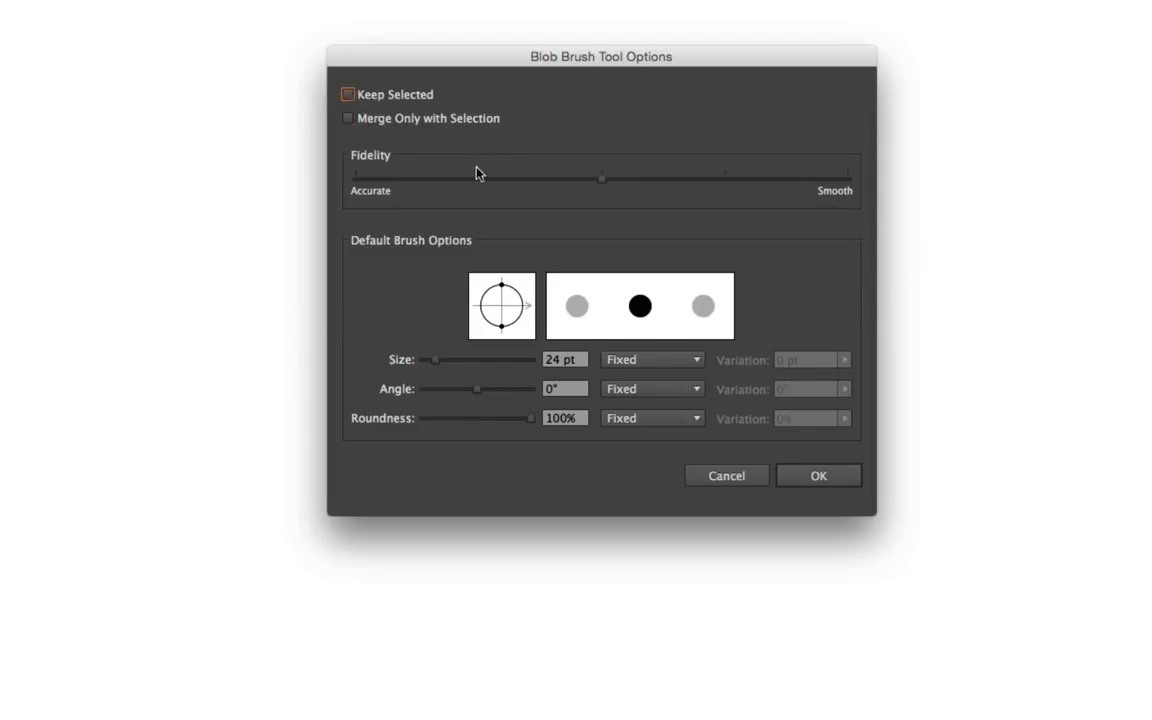
mouse_move(618, 491)
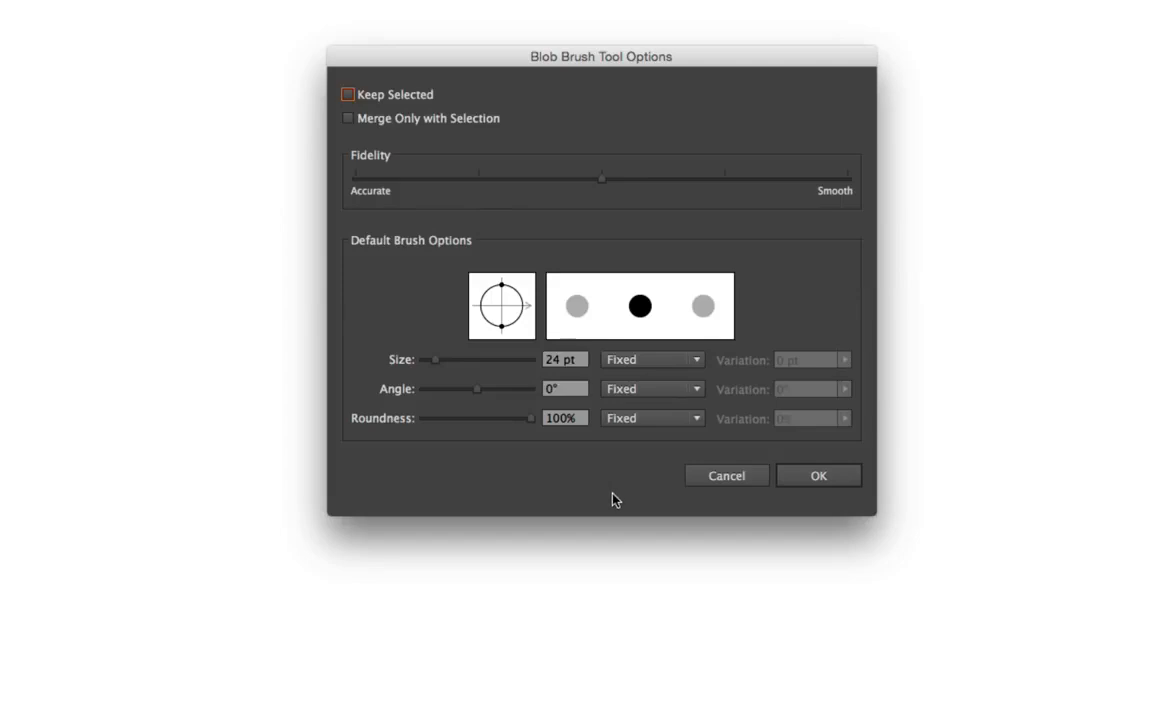
mouse_move(588, 503)
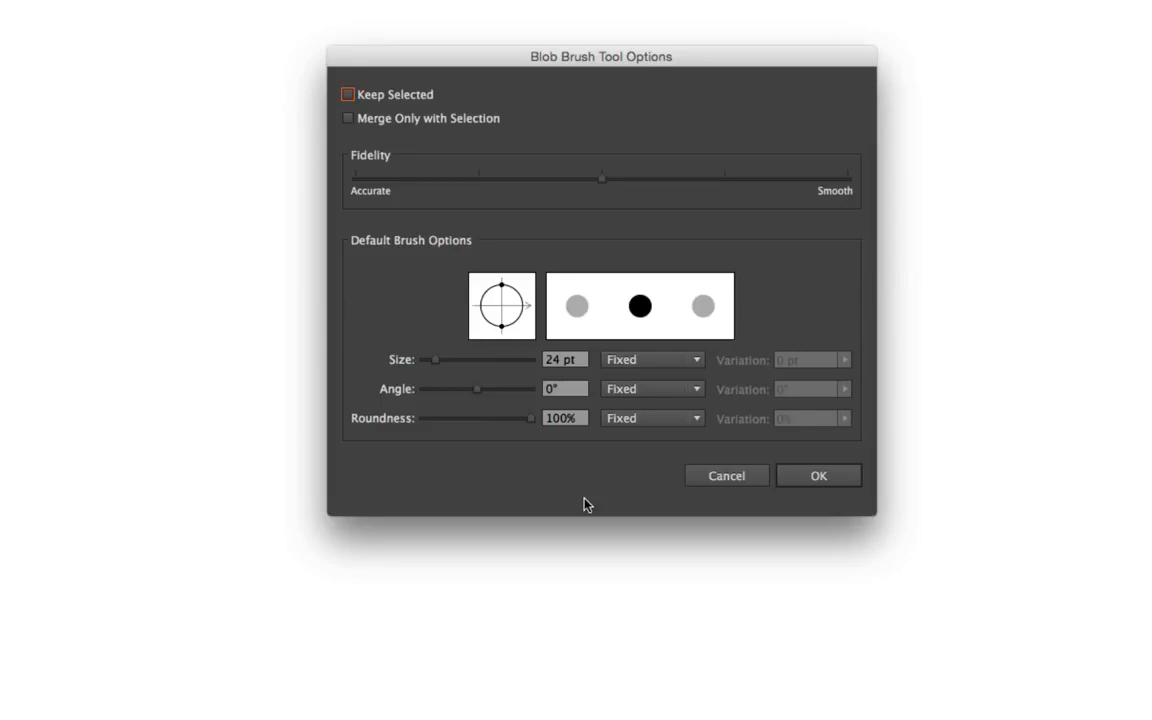
mouse_move(708, 457)
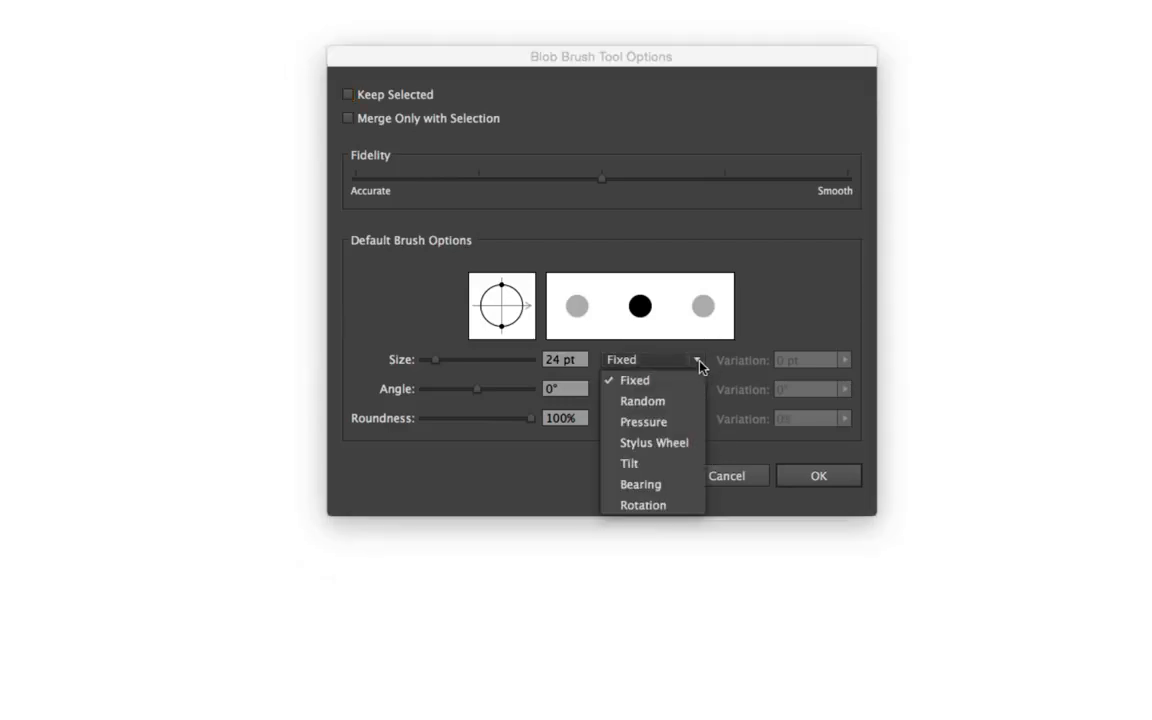
mouse_move(697, 421)
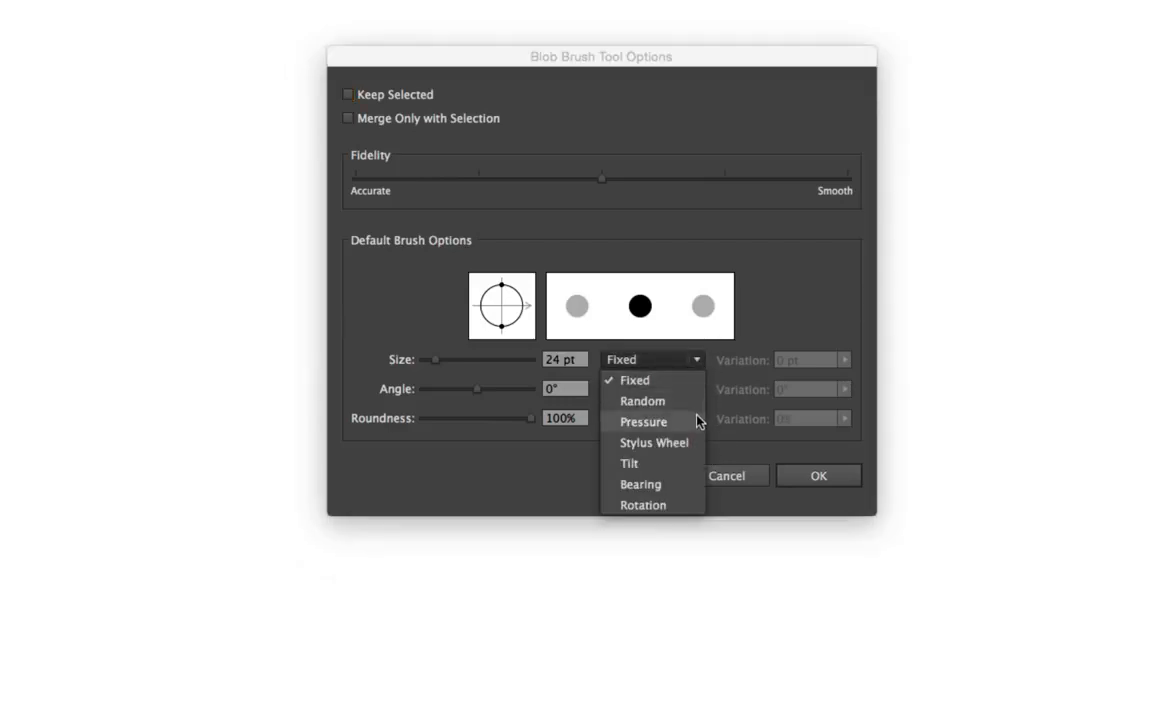
mouse_move(629, 463)
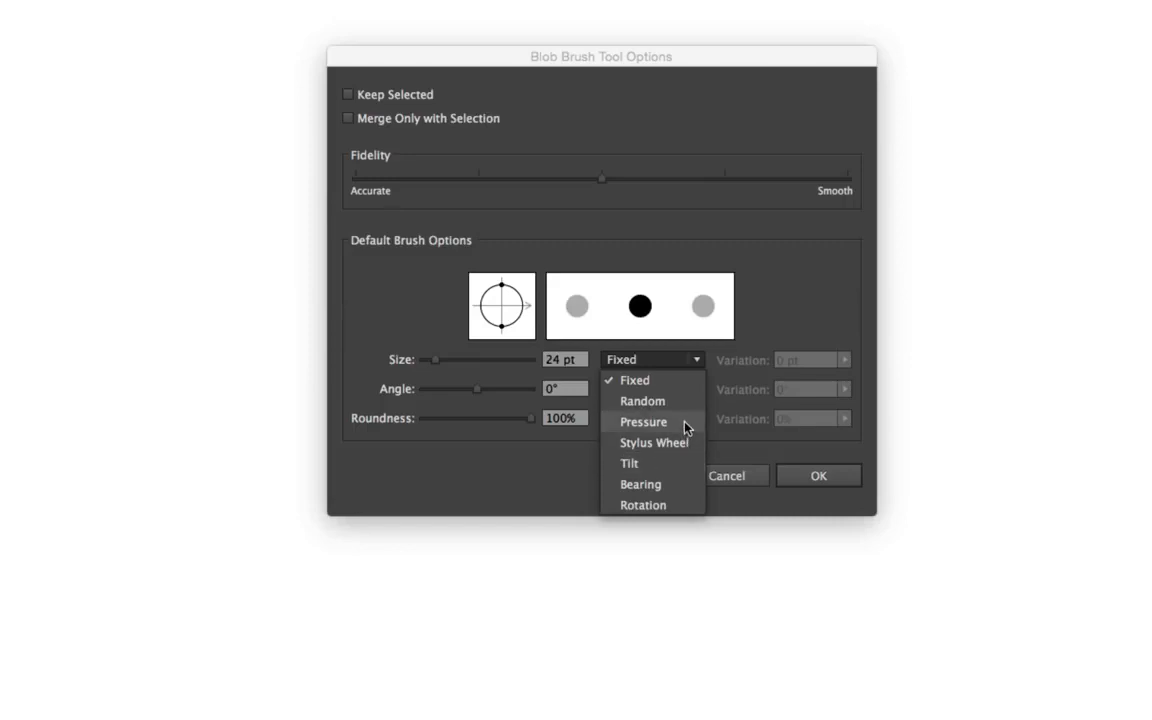
Set the Blob Brush Size to Pressure with 24 pt variation.
click(643, 421)
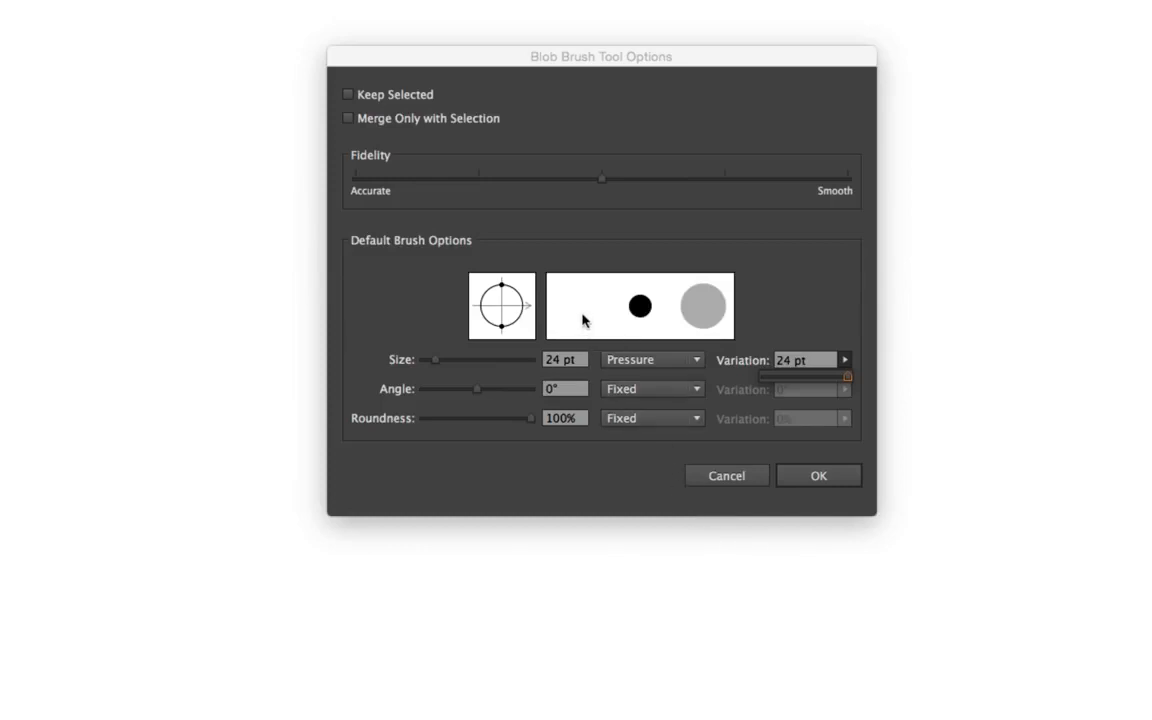
mouse_move(712, 330)
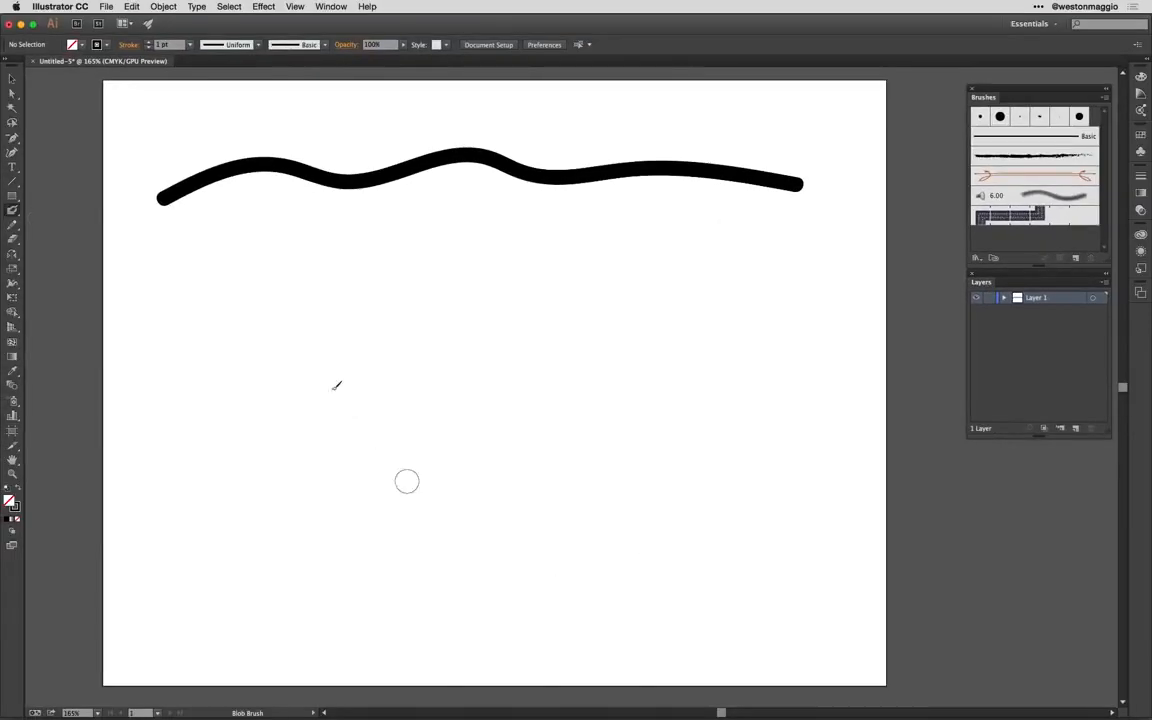
mouse_move(234, 272)
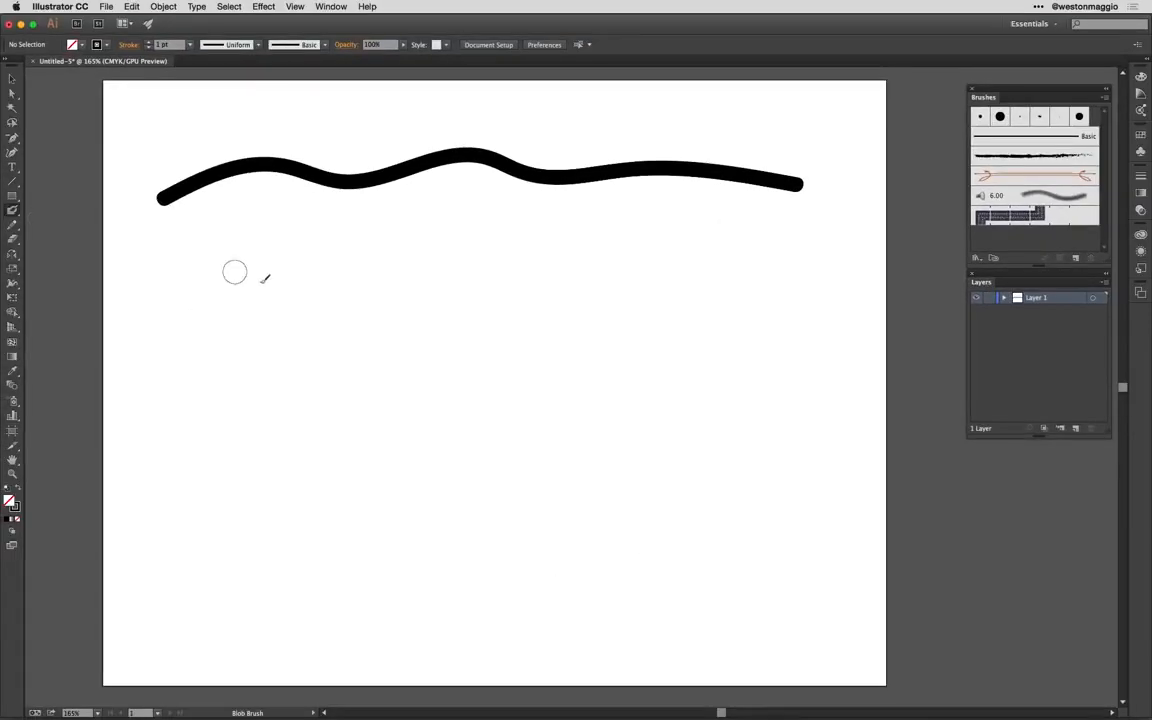
Paint two wavy Blob Brush strokes below the first, one thin-to-thick and one thick-to-thin.
drag(235, 272, 797, 357)
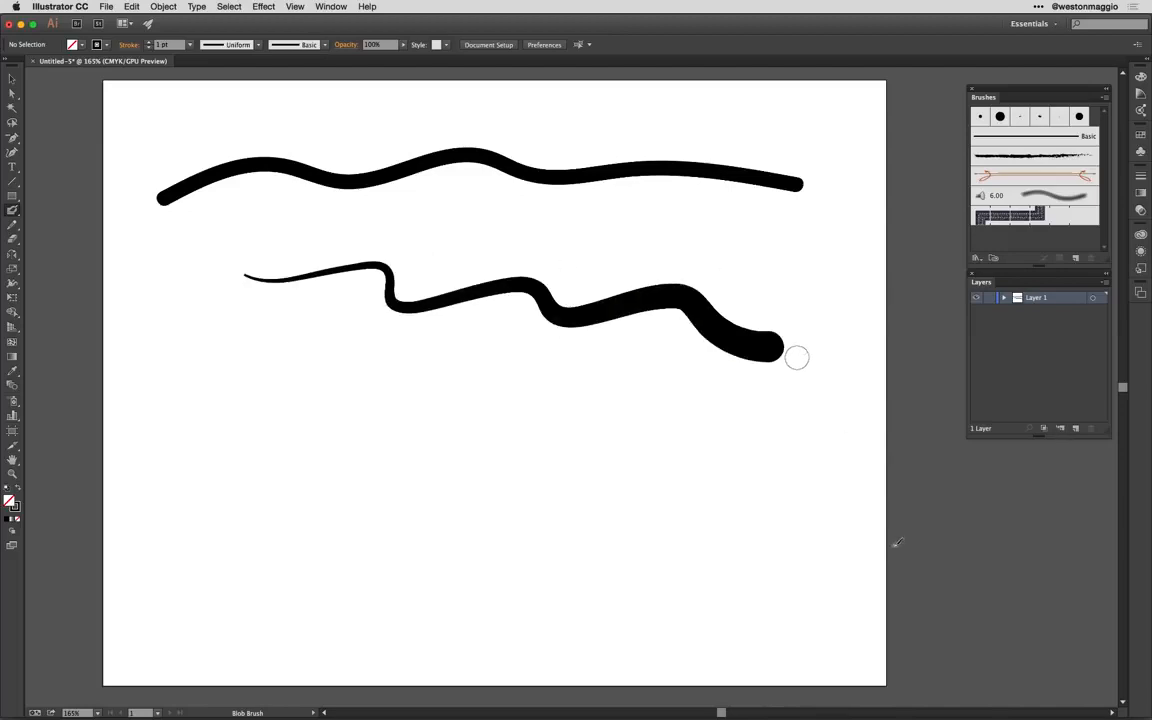
mouse_move(758, 445)
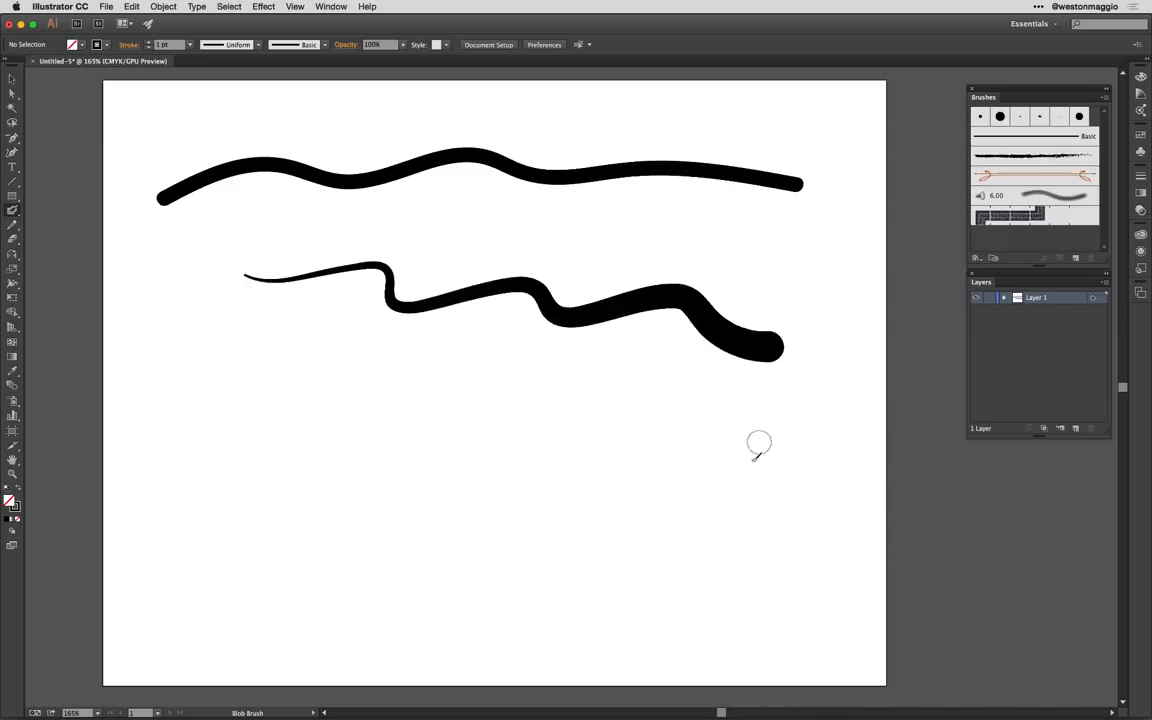
drag(758, 444, 192, 312)
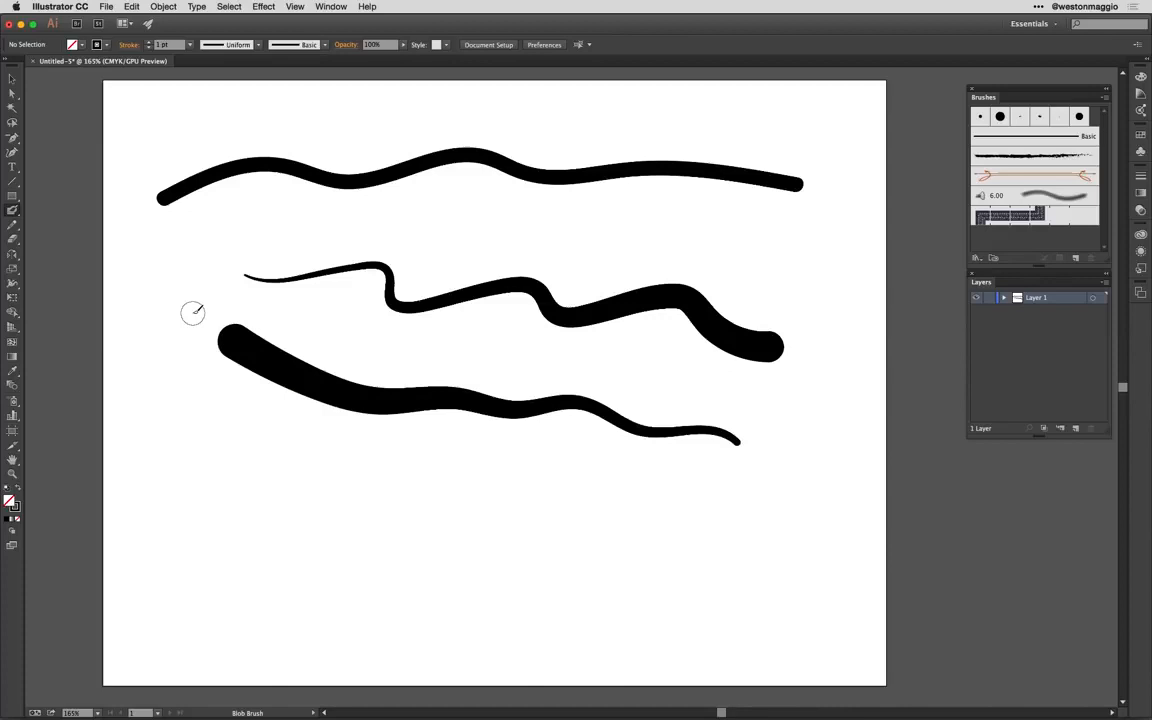
mouse_move(825, 553)
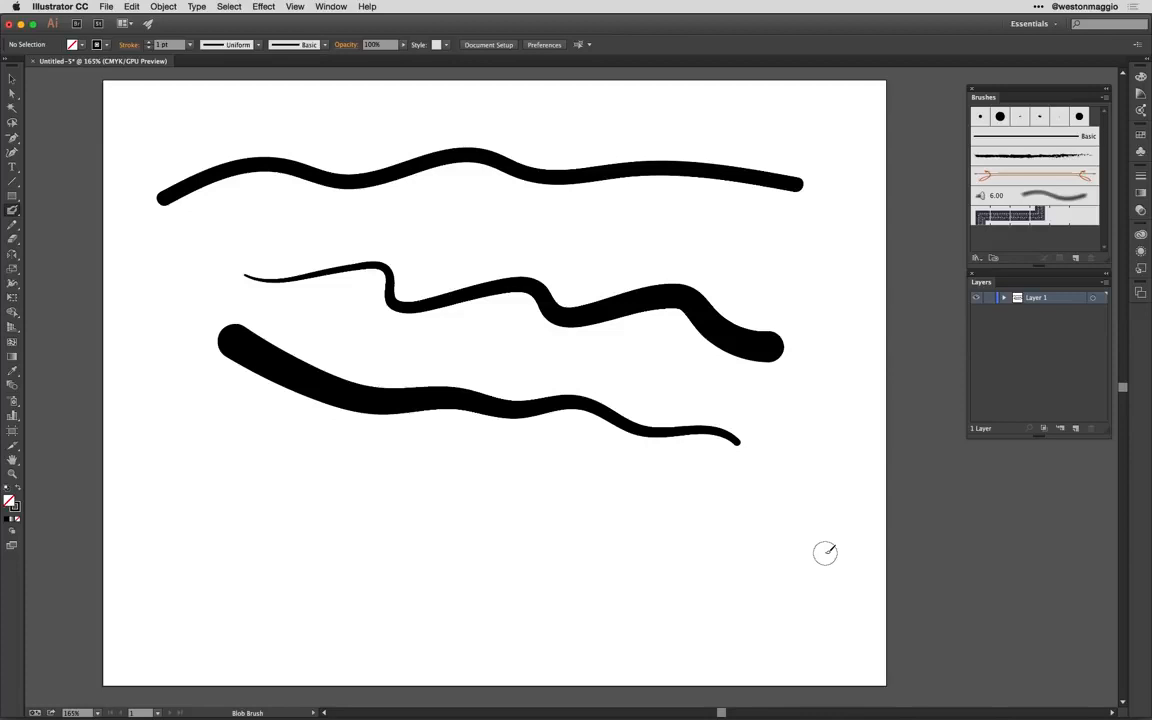
mouse_move(538, 444)
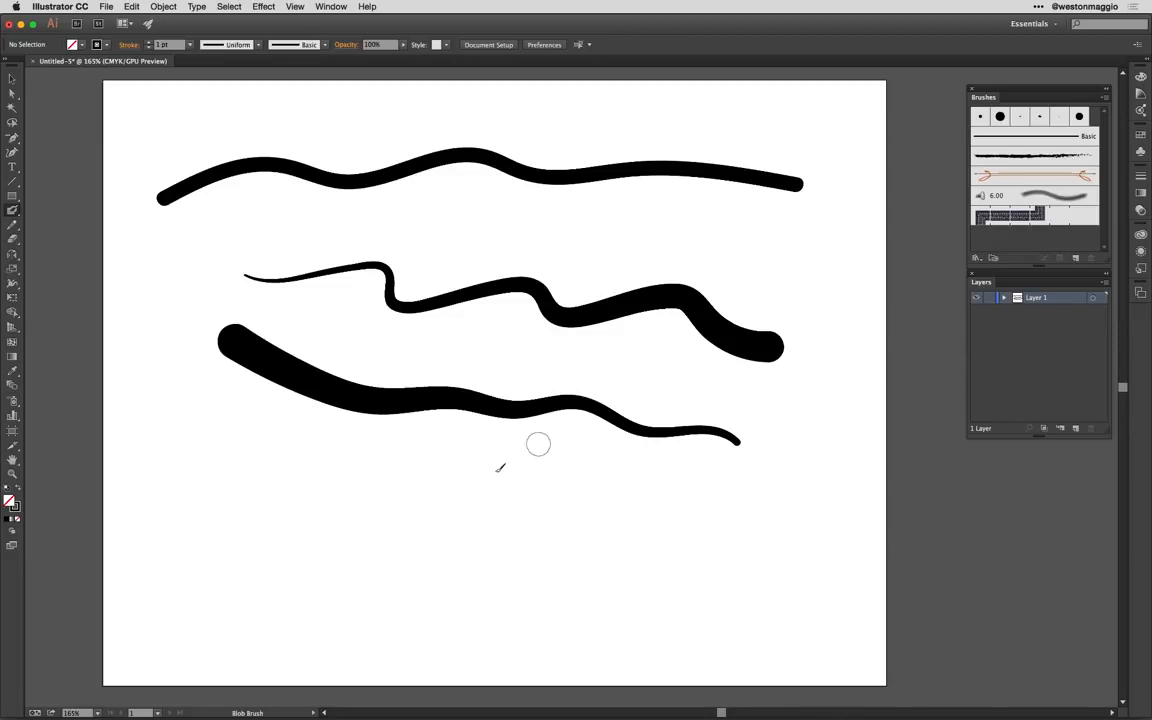
mouse_move(399, 499)
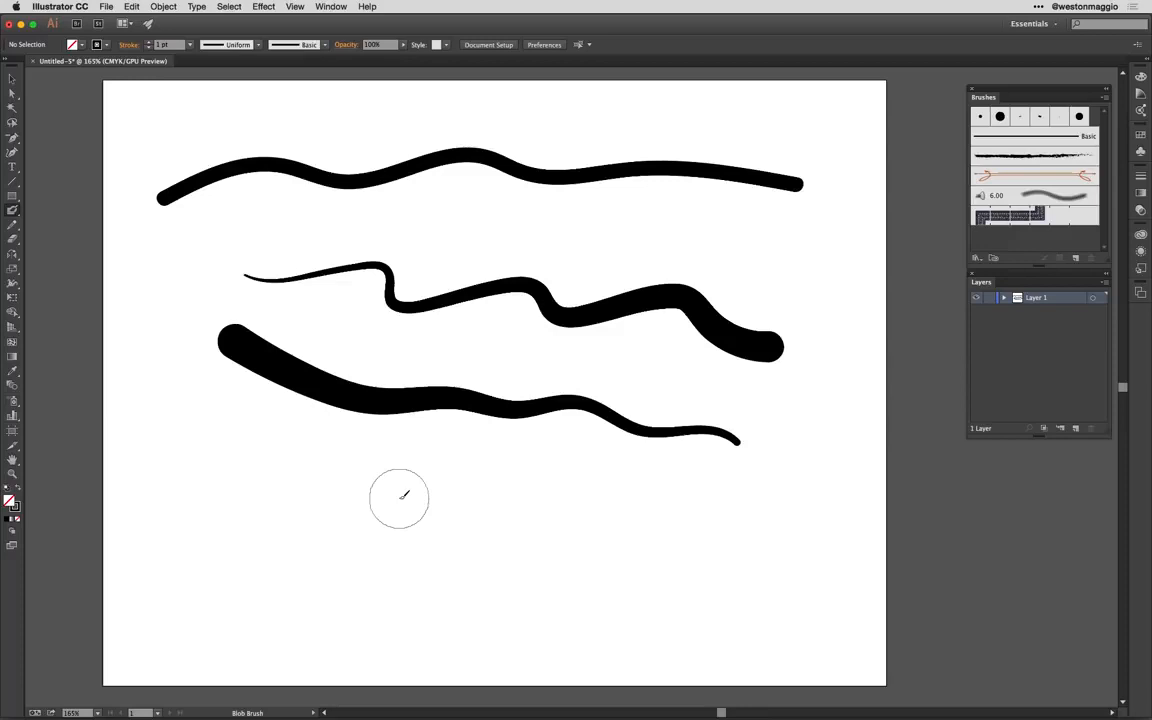
mouse_move(72, 245)
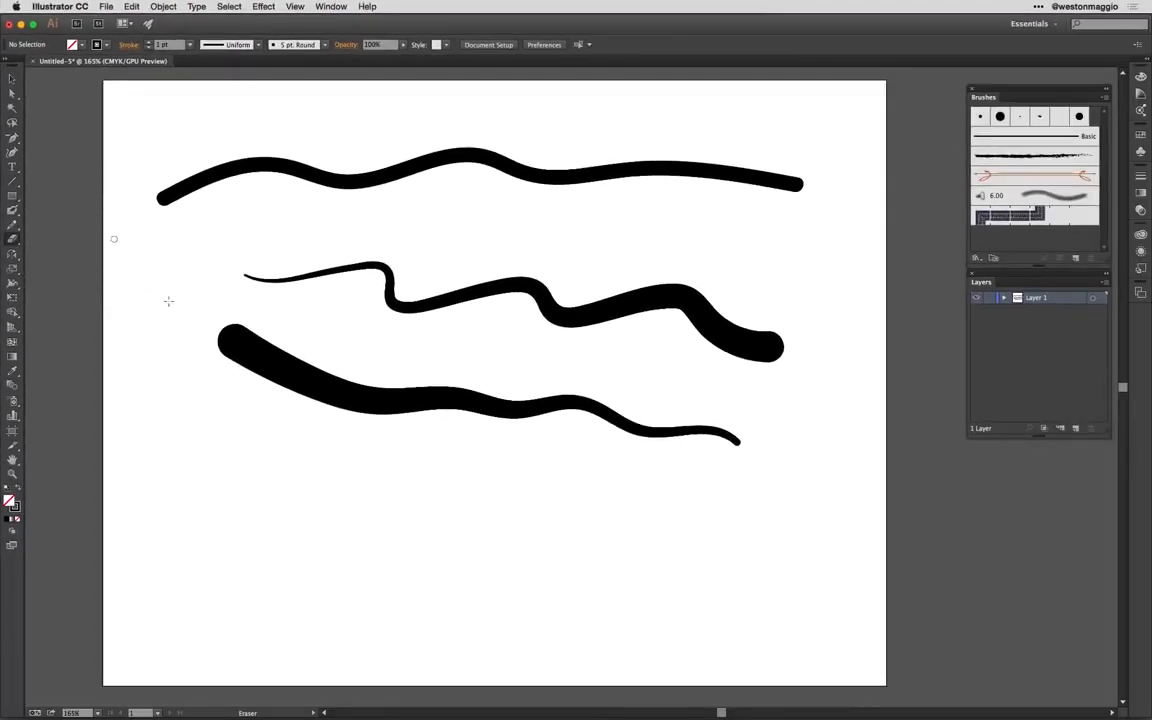
mouse_move(364, 485)
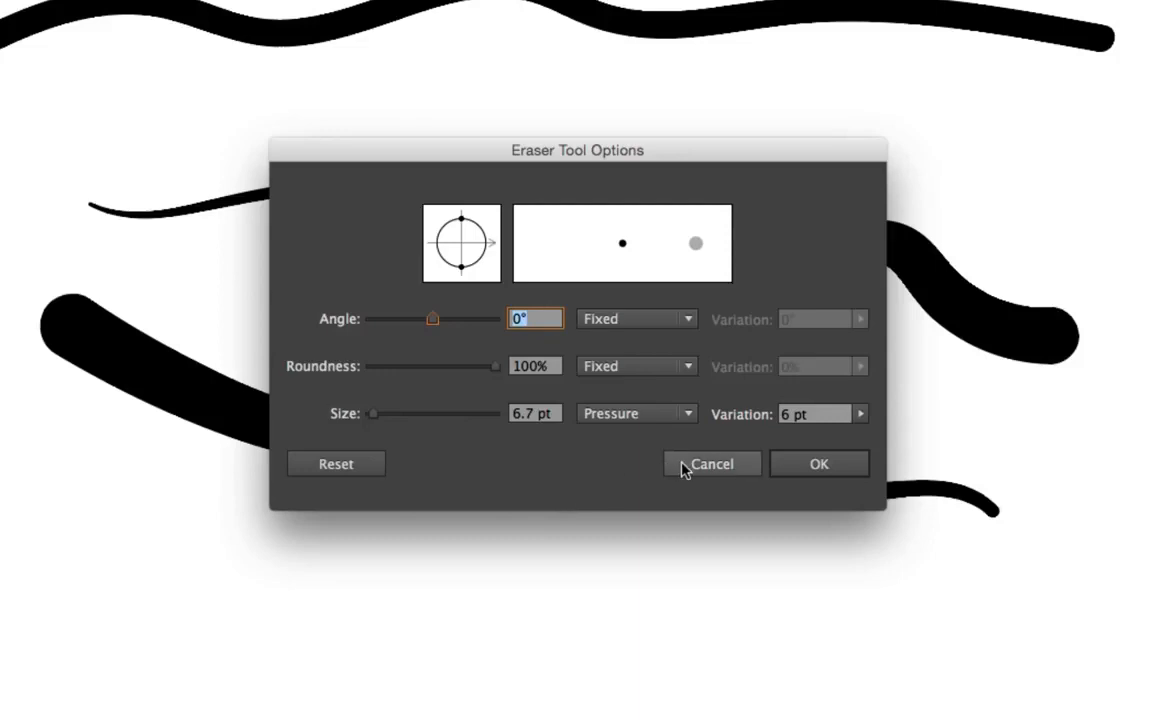
Cancel the Eraser Tool Options and erase a zigzag through the bottom stroke's left part.
click(711, 463)
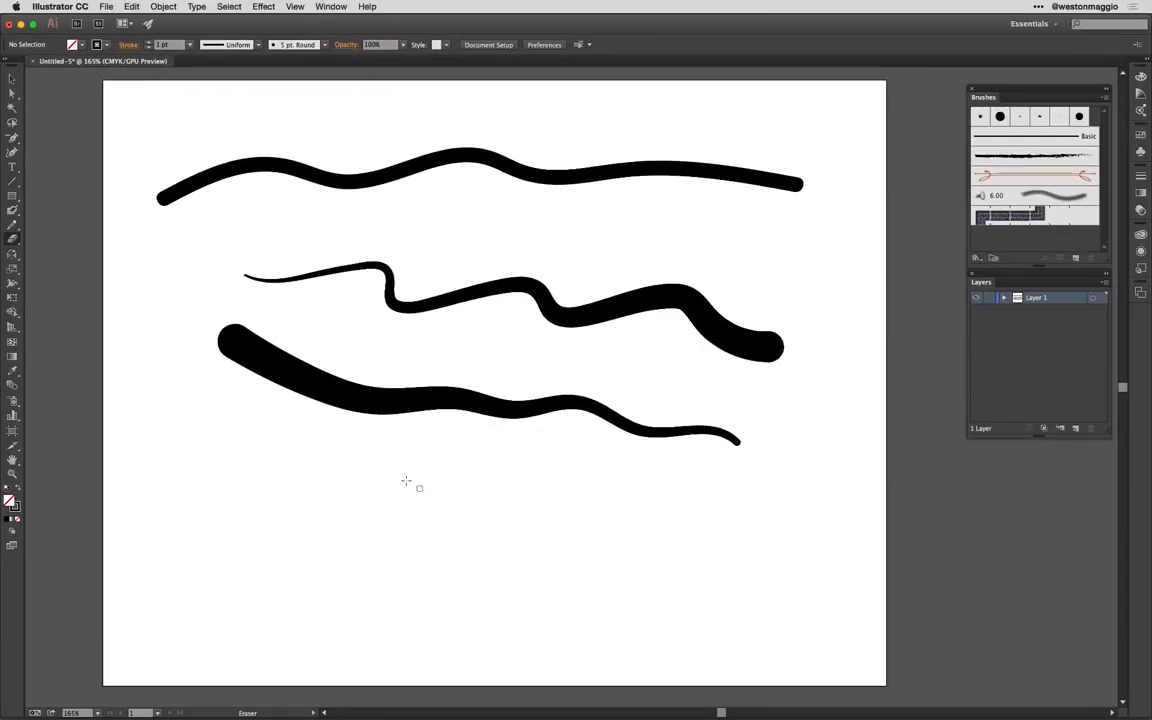
drag(310, 395, 450, 400)
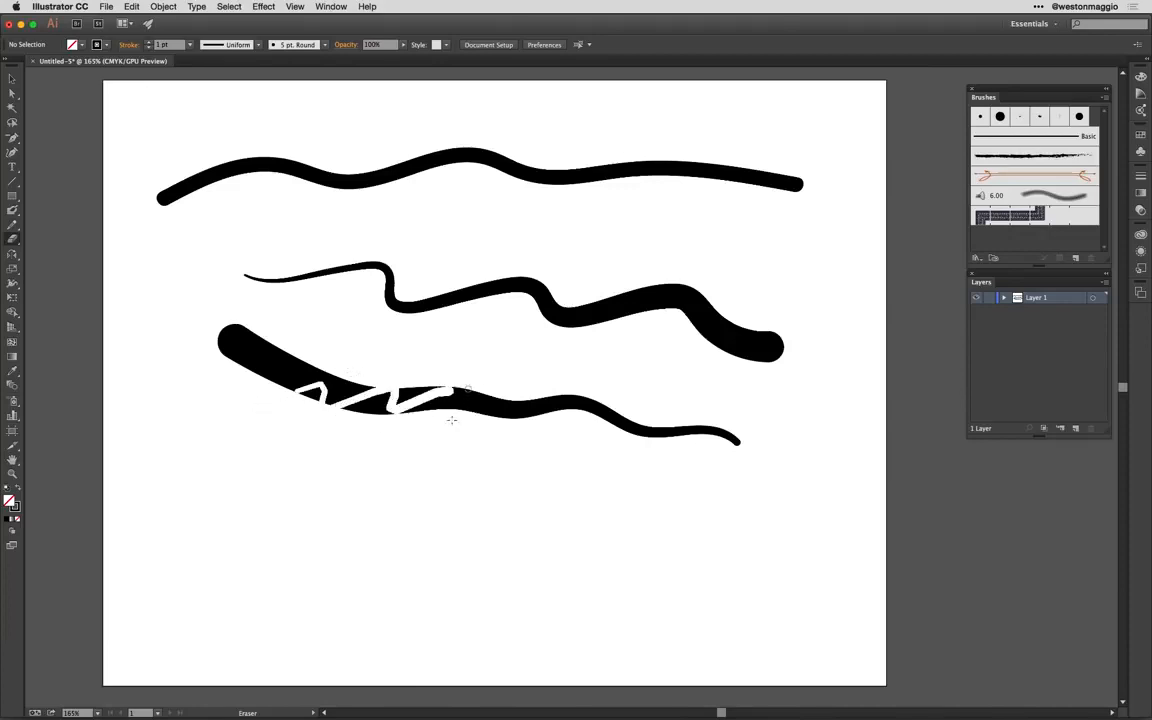